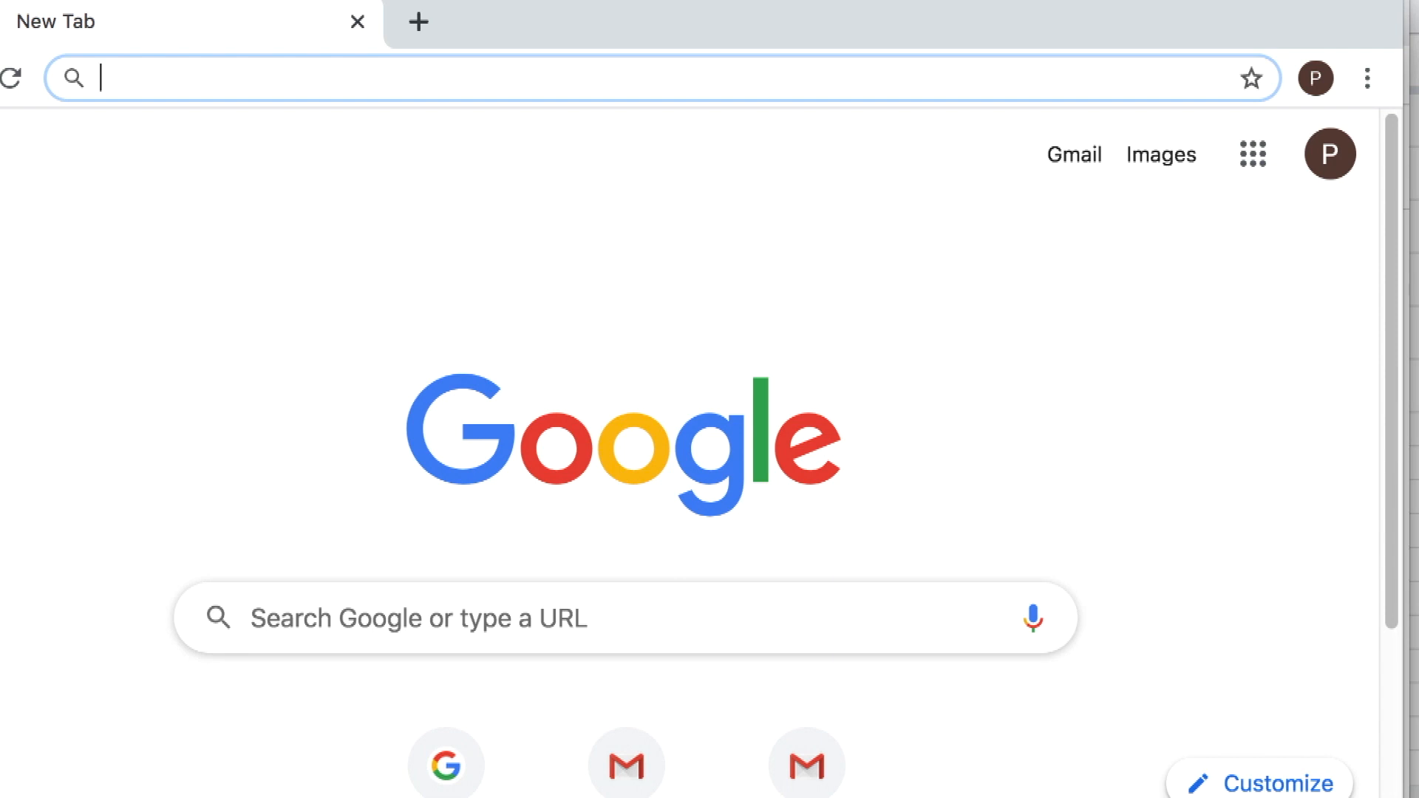
{"action": "mouse_move", "coordinate": [577, 6]}
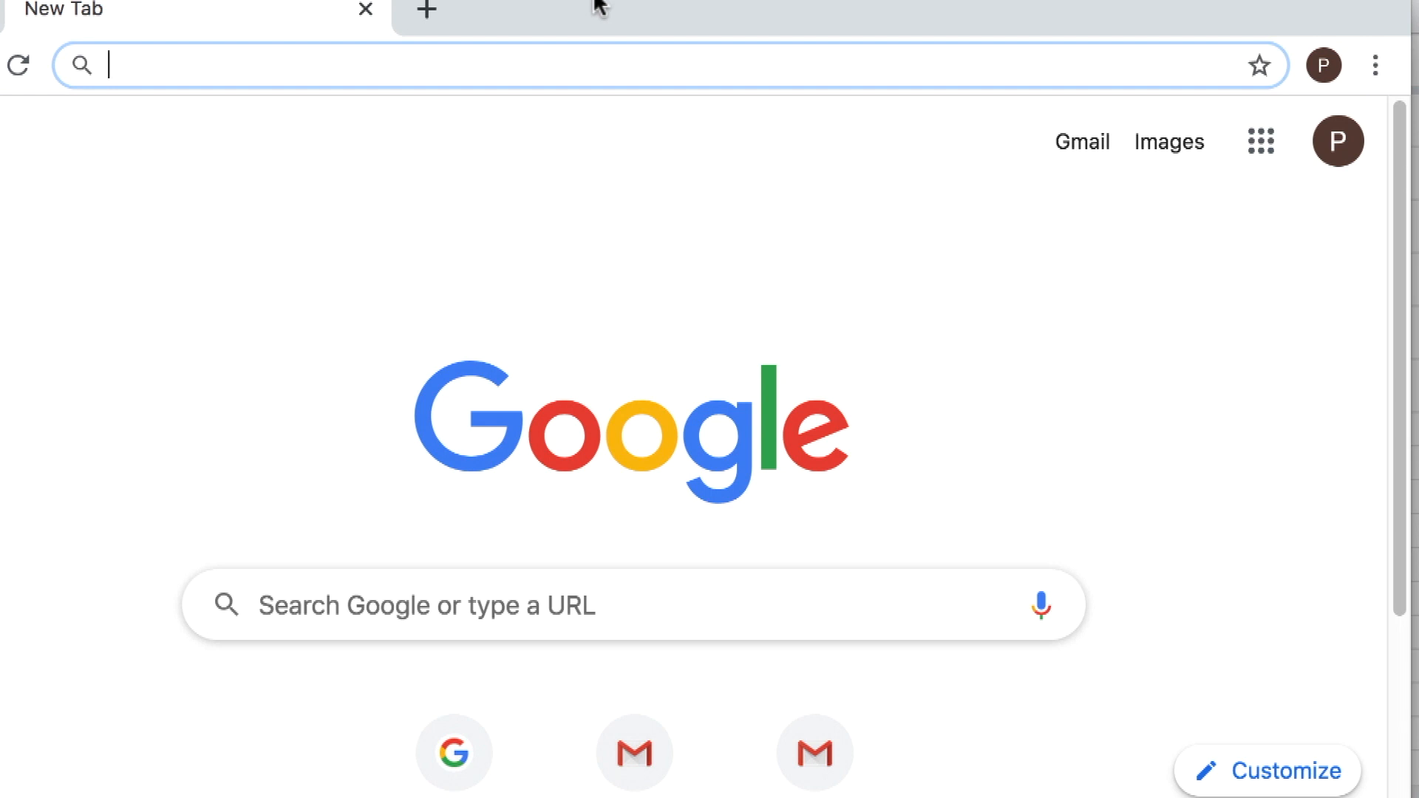
{"action": "mouse_move", "coordinate": [402, 76]}
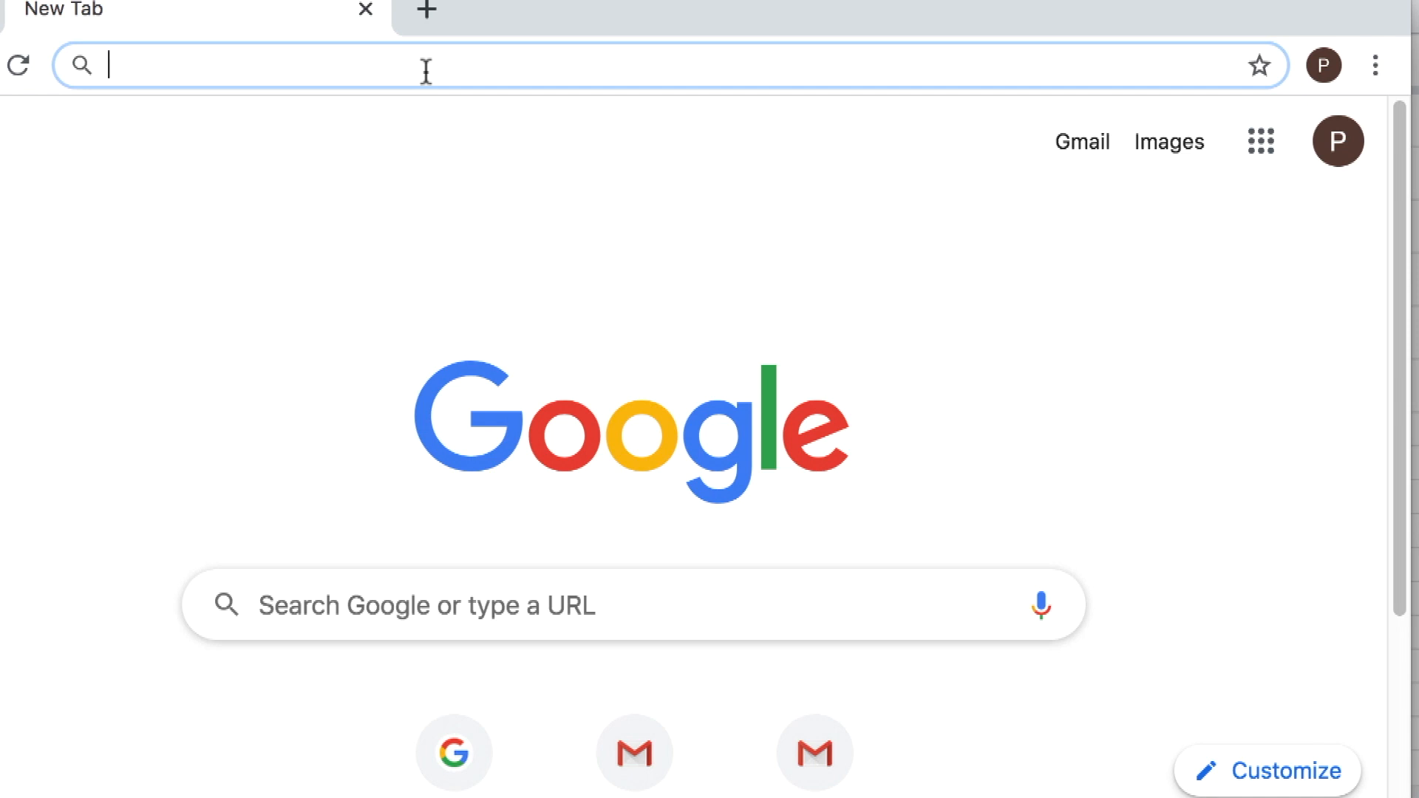
{"action": "mouse_move", "coordinate": [410, 67]}
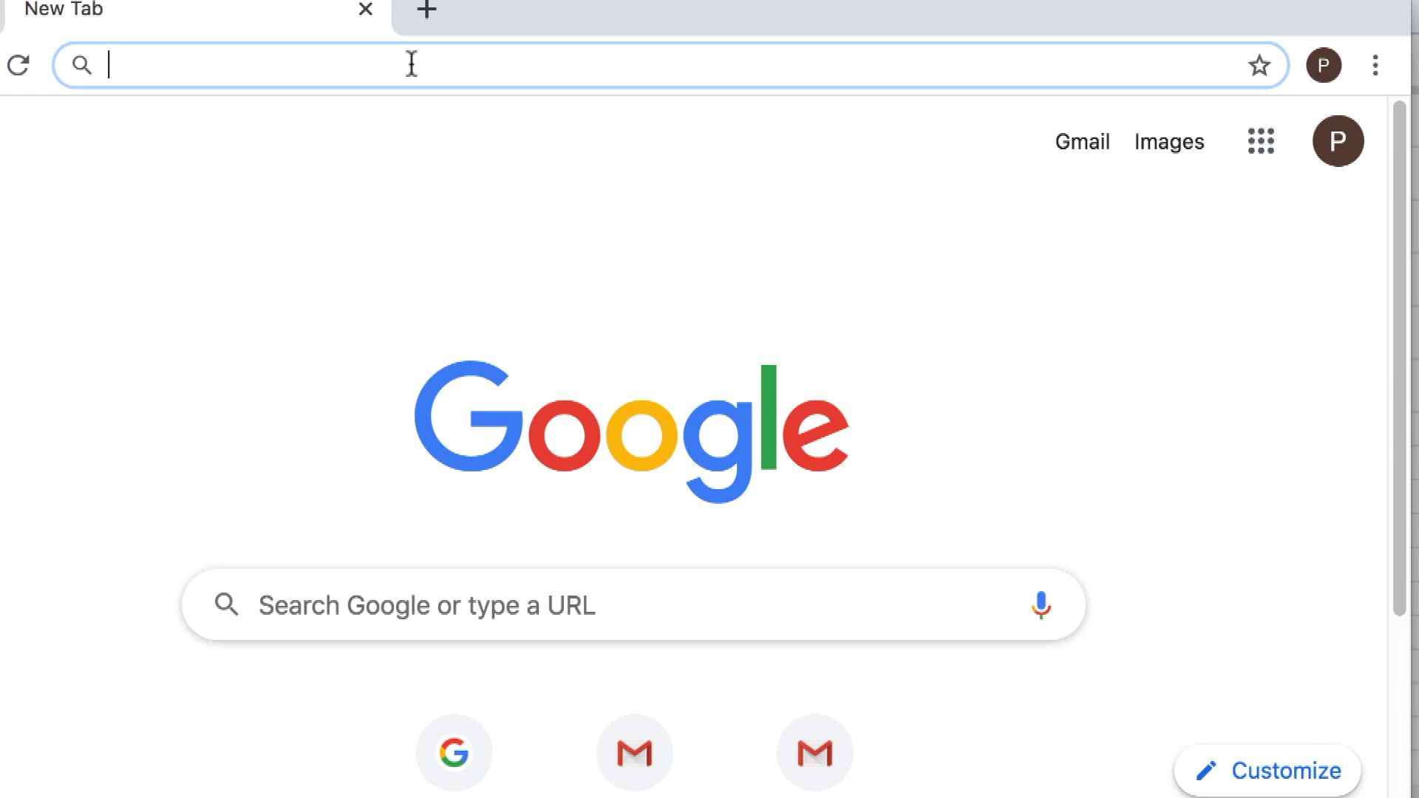
Step: Load the shared /copy URL of the Address to Maps Link Converter and request a copy
{"action": "type", "text": "https://docs.google.com/spreadsheets/d/15Fid5o1TXRm_QssVagtIVFsfKCbjyw31qkAjw9Pe9eU/copy"}
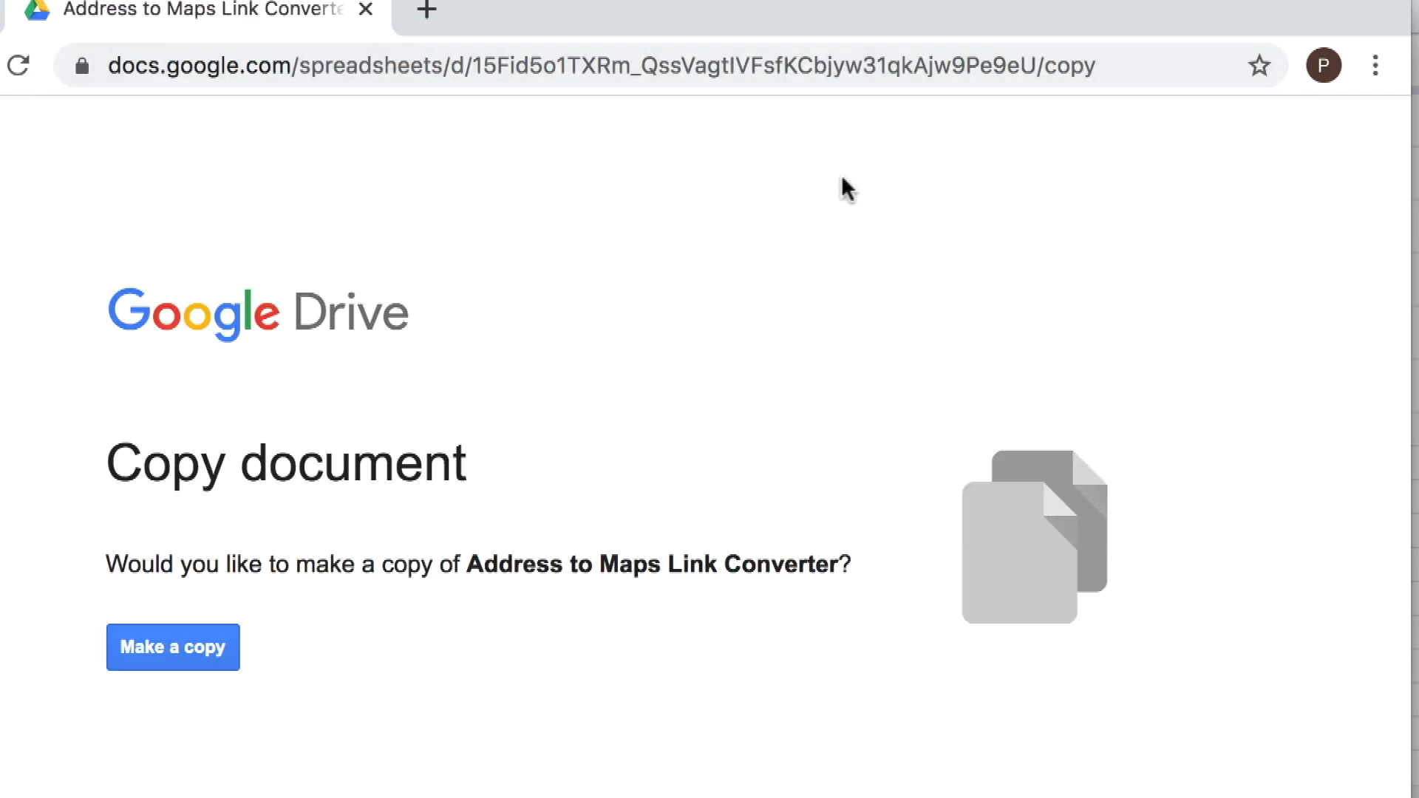
{"action": "mouse_move", "coordinate": [748, 178]}
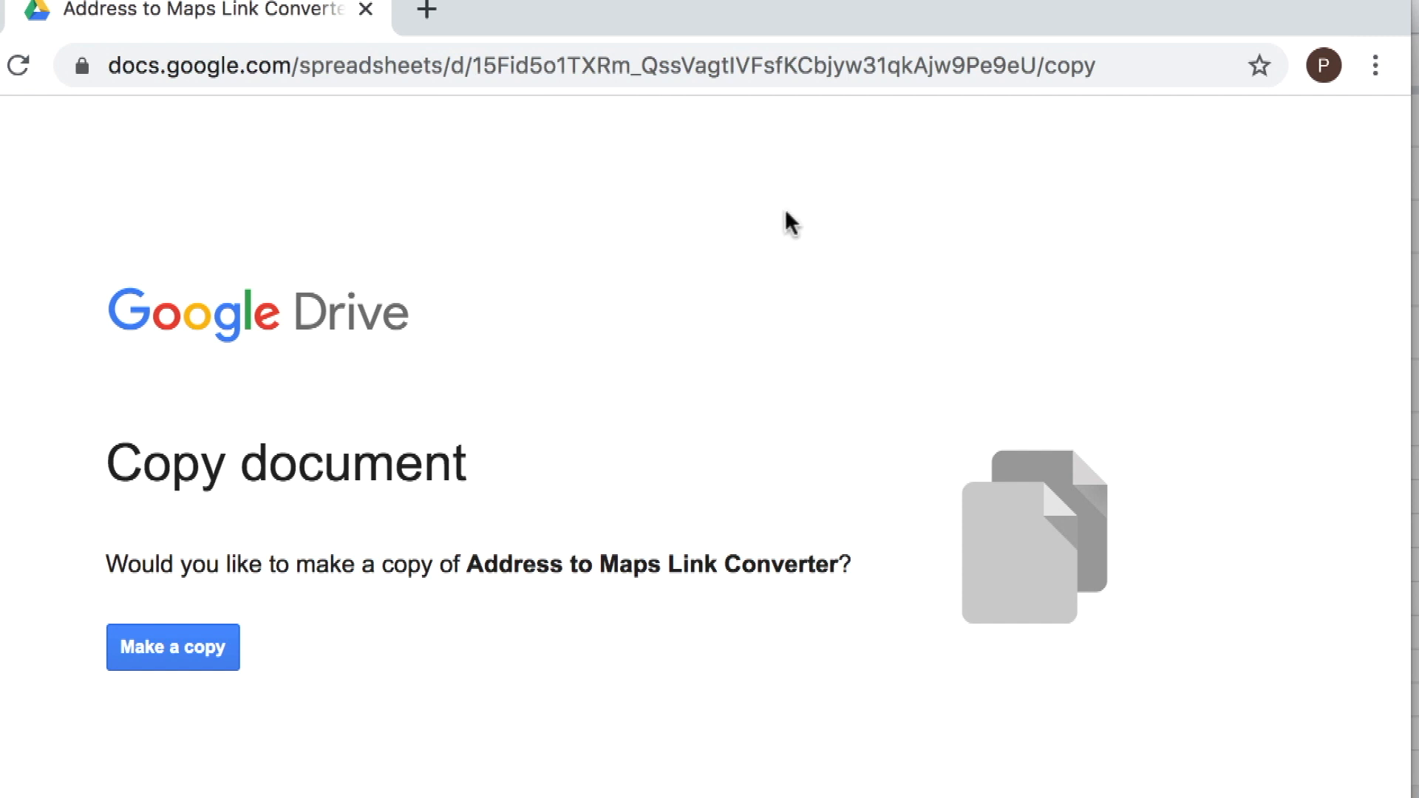
{"action": "mouse_move", "coordinate": [792, 231]}
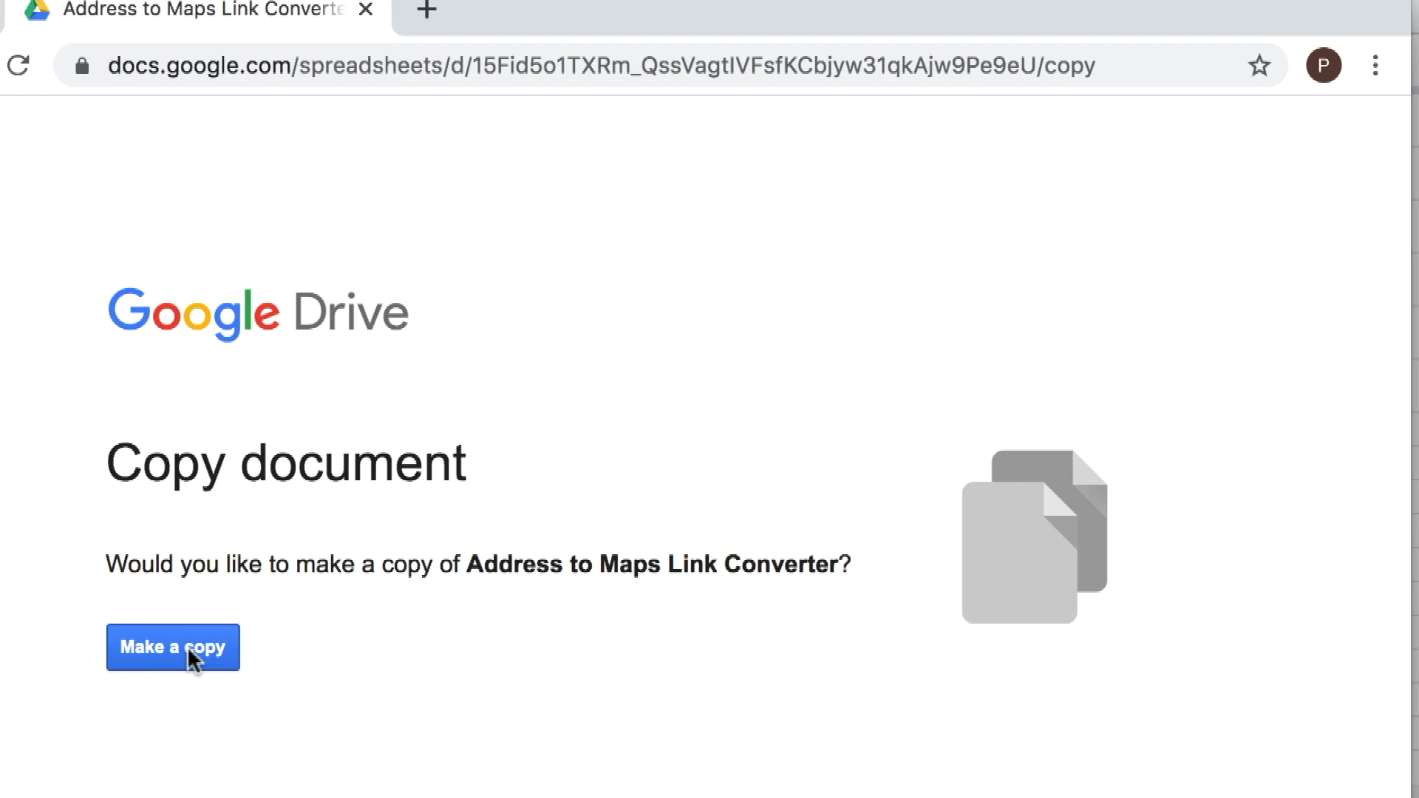
{"action": "left_click", "coordinate": [171, 648]}
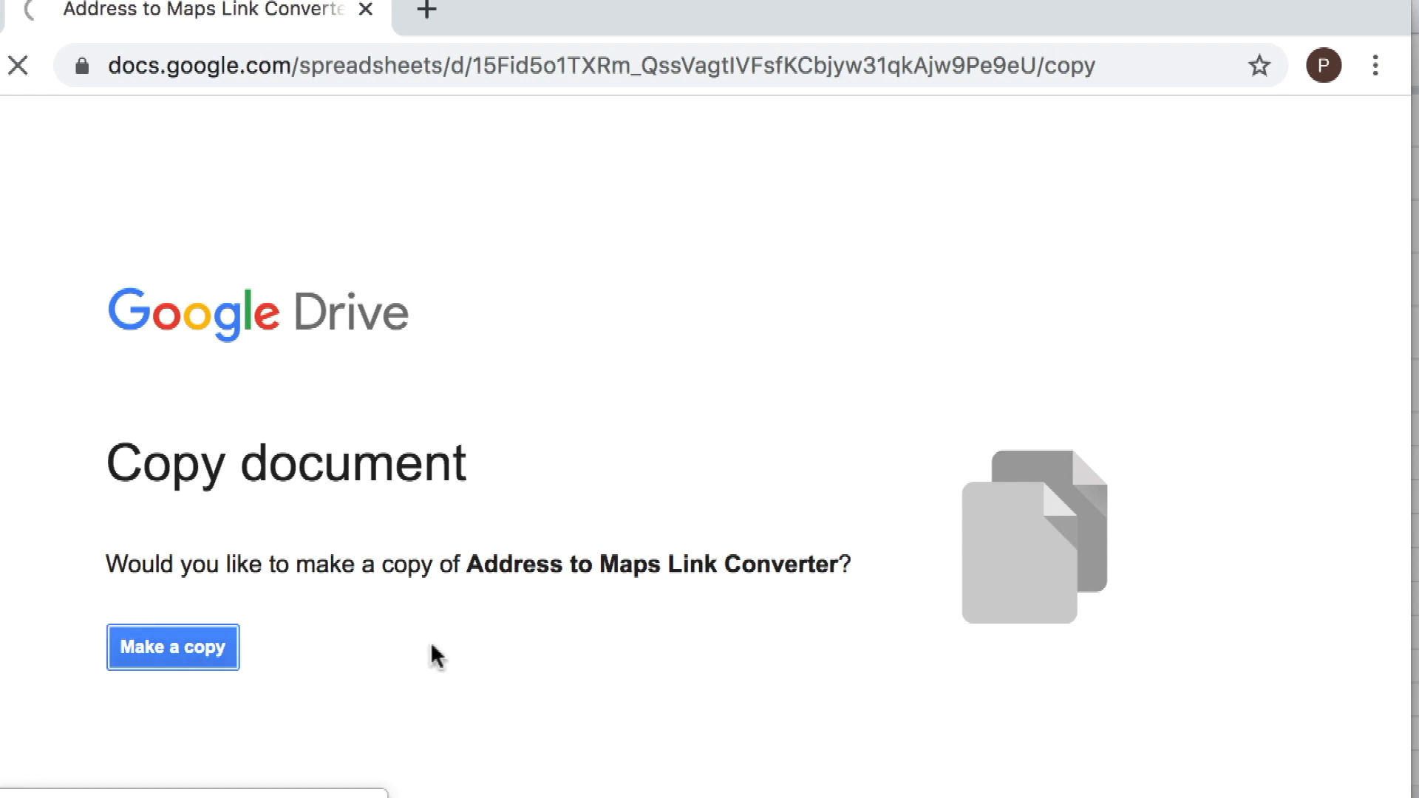
Step: Confirm the copy and reveal the Googlge Maps menu's Create Maps Link command
{"action": "left_click", "coordinate": [172, 647]}
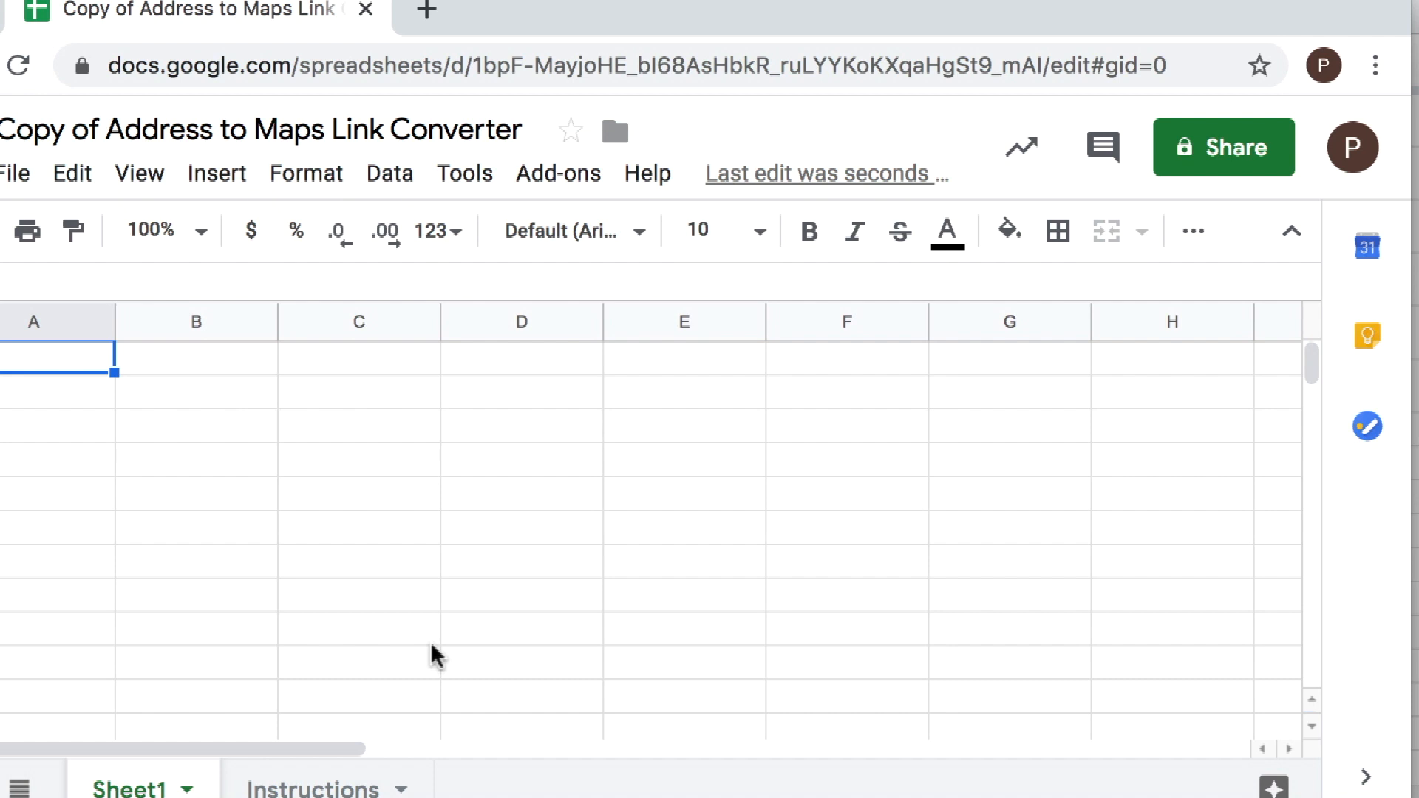
{"action": "mouse_move", "coordinate": [654, 390]}
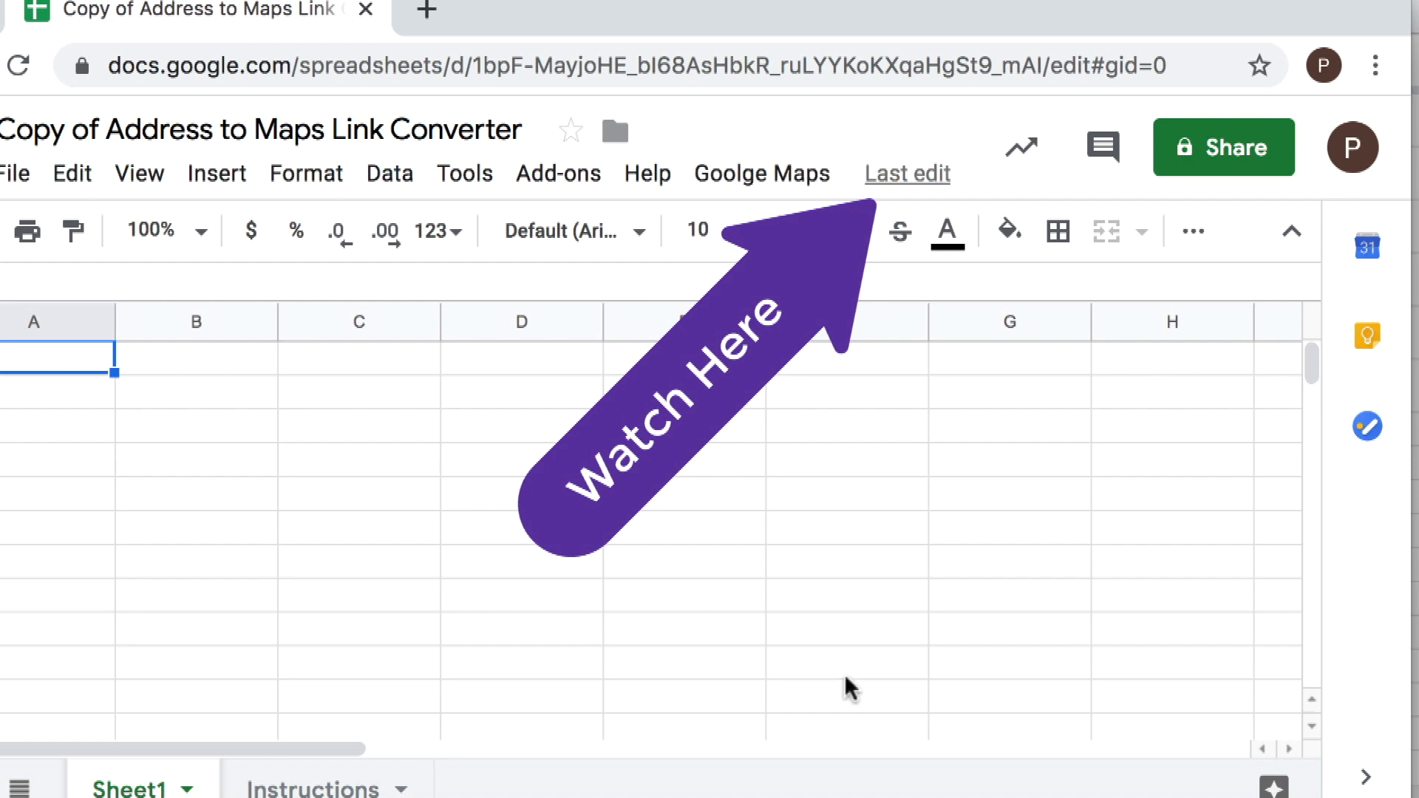
{"action": "mouse_move", "coordinate": [751, 190]}
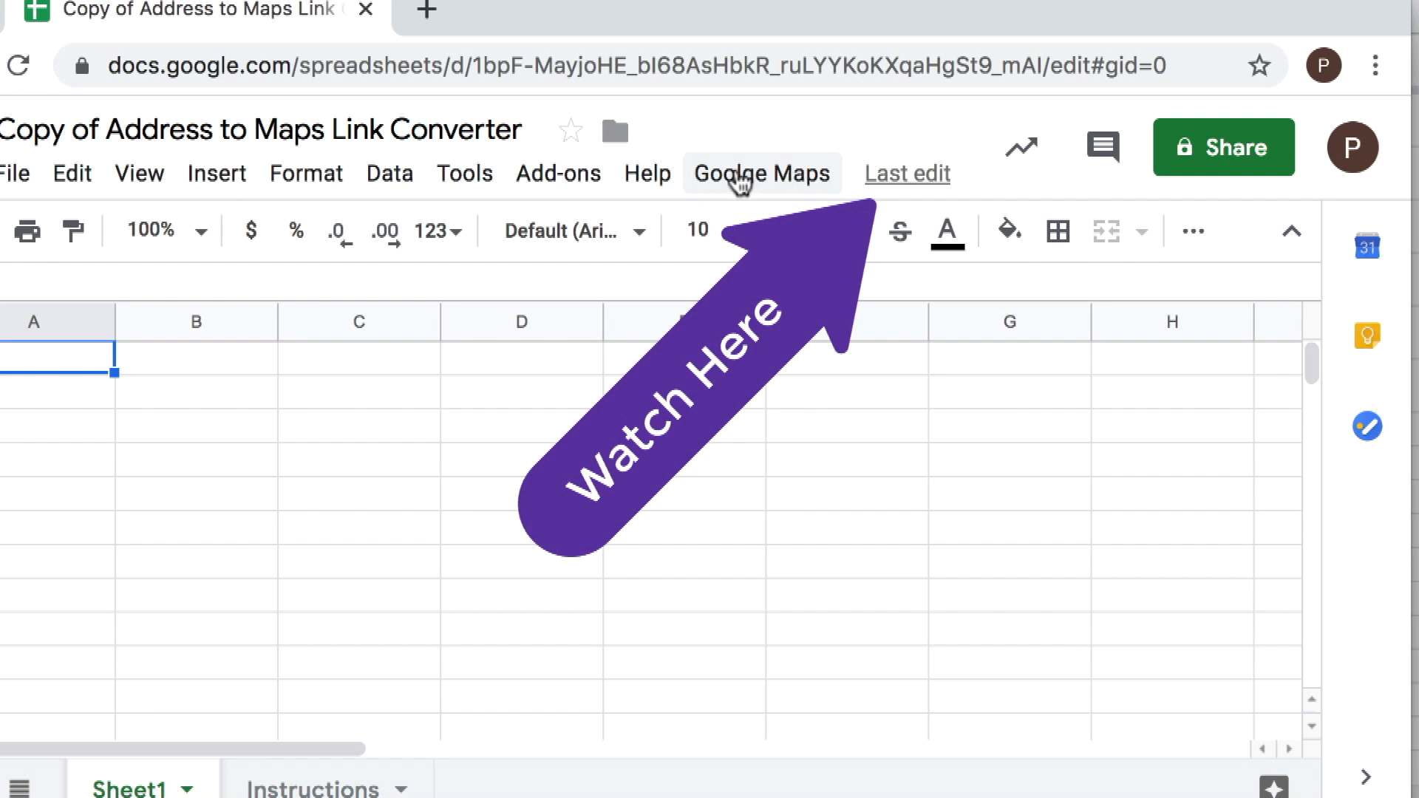
{"action": "mouse_move", "coordinate": [749, 183]}
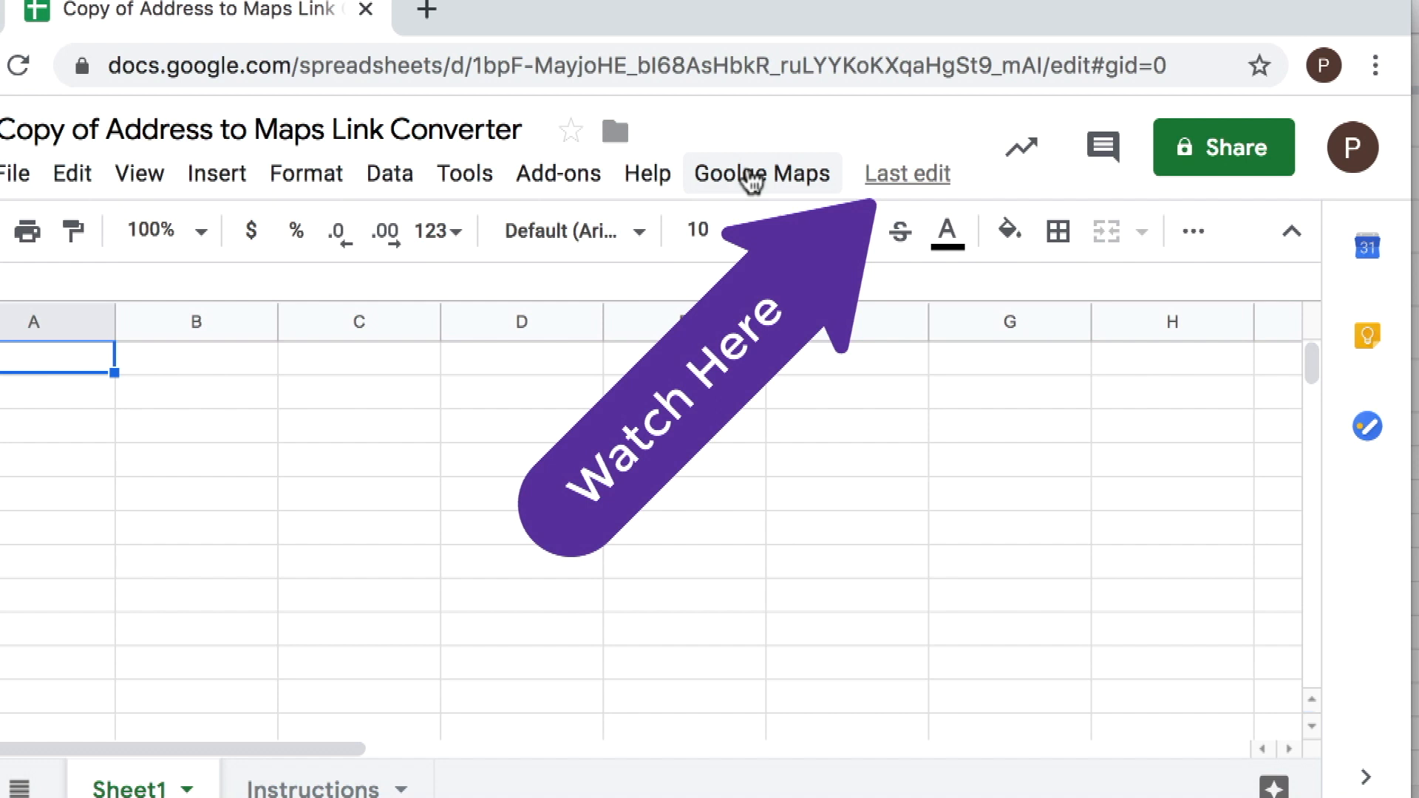
{"action": "left_click", "coordinate": [763, 173]}
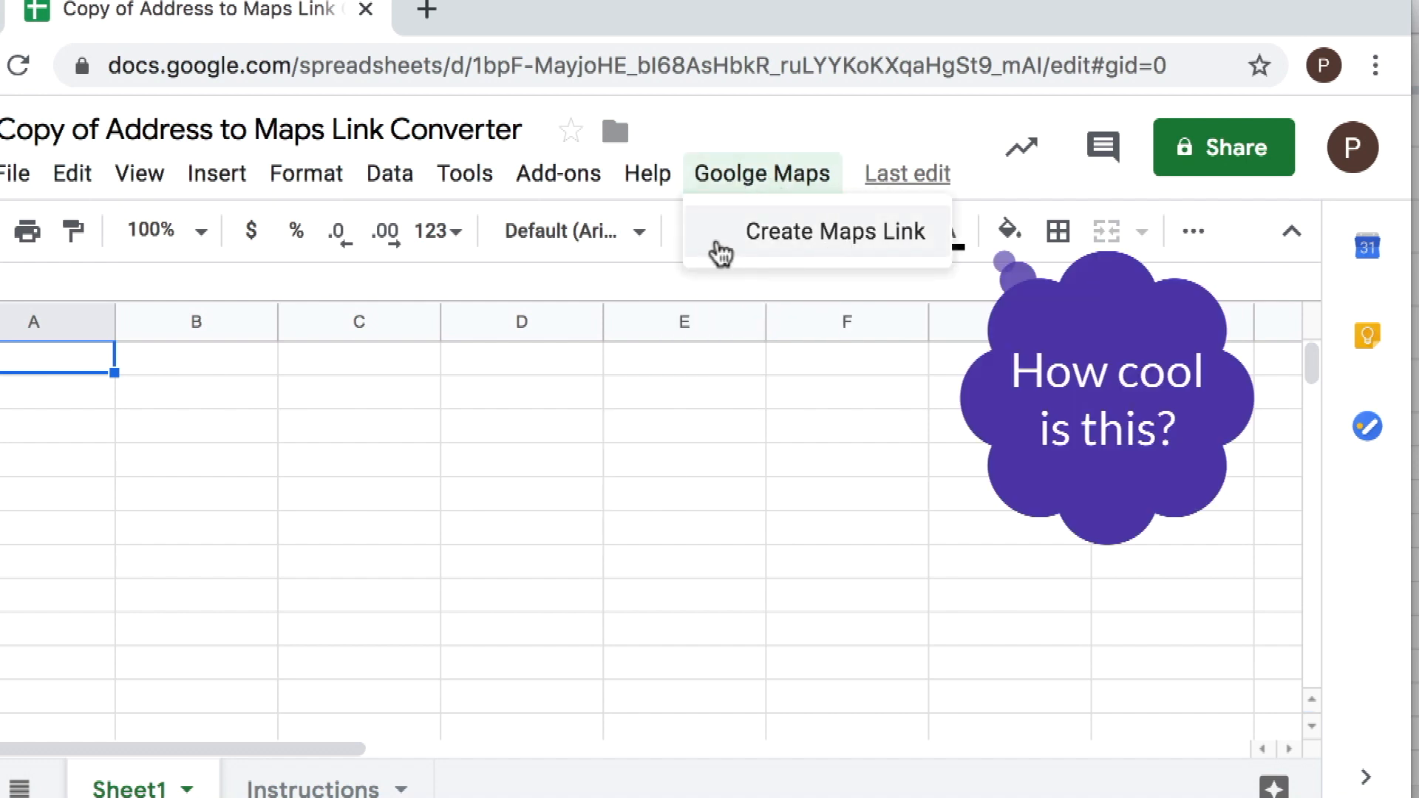
{"action": "mouse_move", "coordinate": [829, 550]}
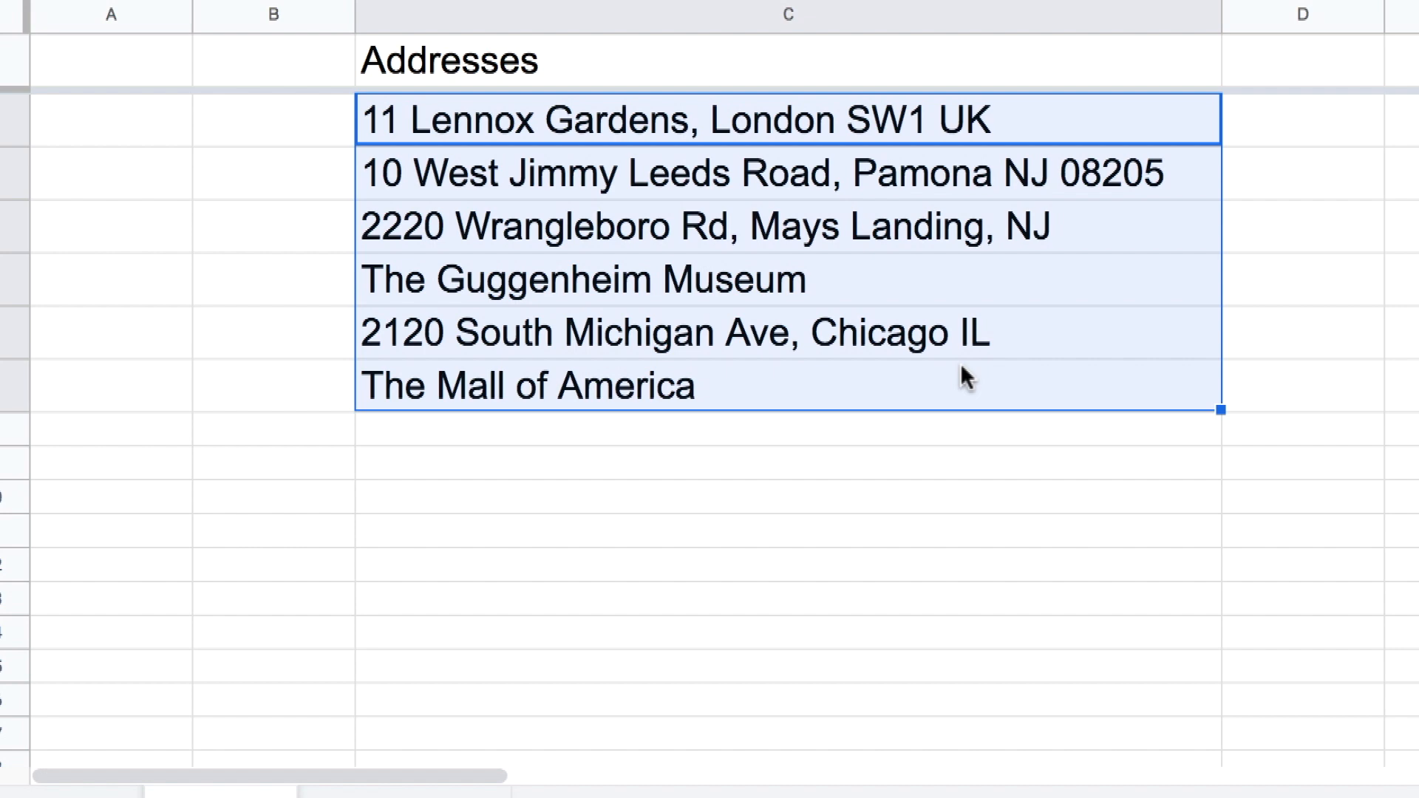
Step: Paste the six copied addresses from B2 down and label B1 'Addresses'
{"action": "key", "text": "Ctrl+c"}
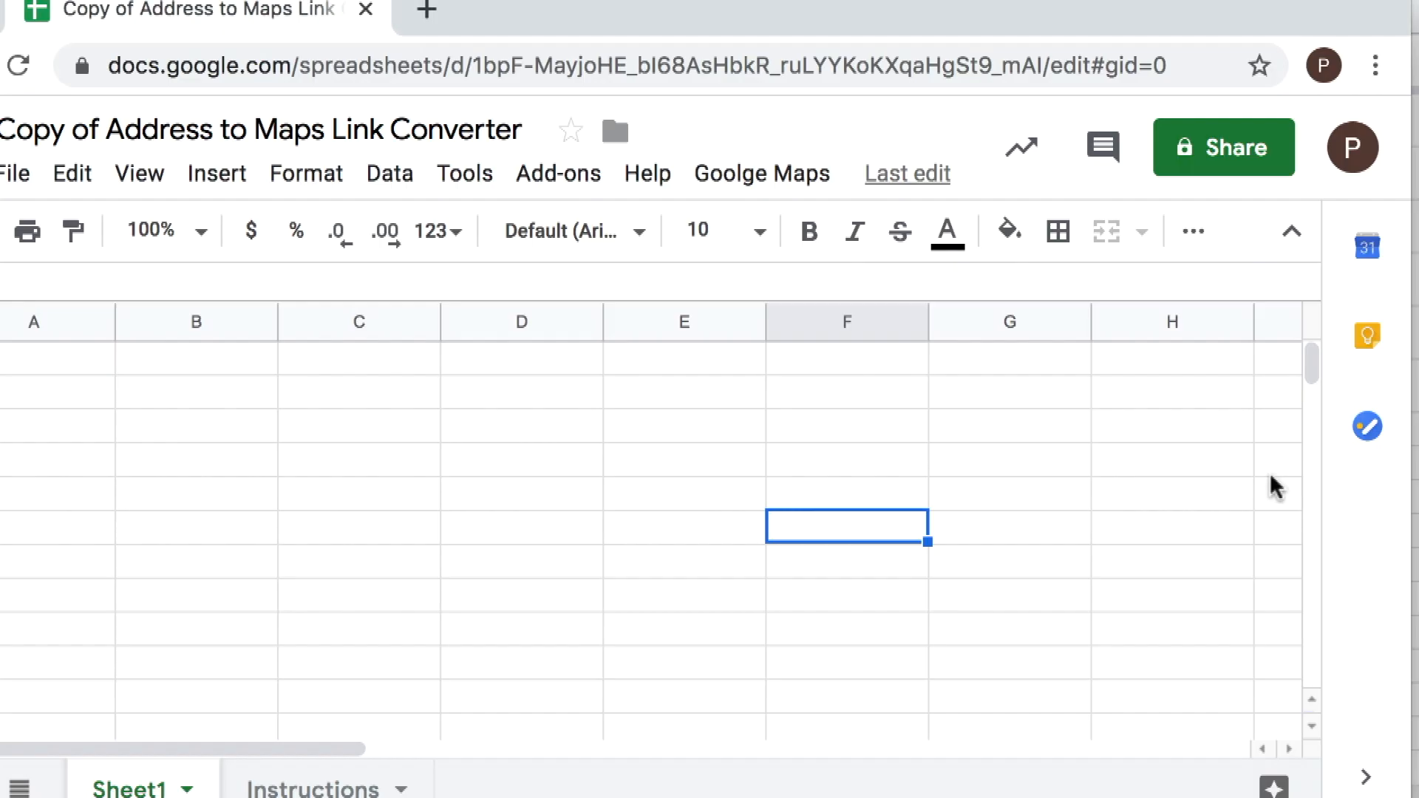
{"action": "mouse_move", "coordinate": [182, 373]}
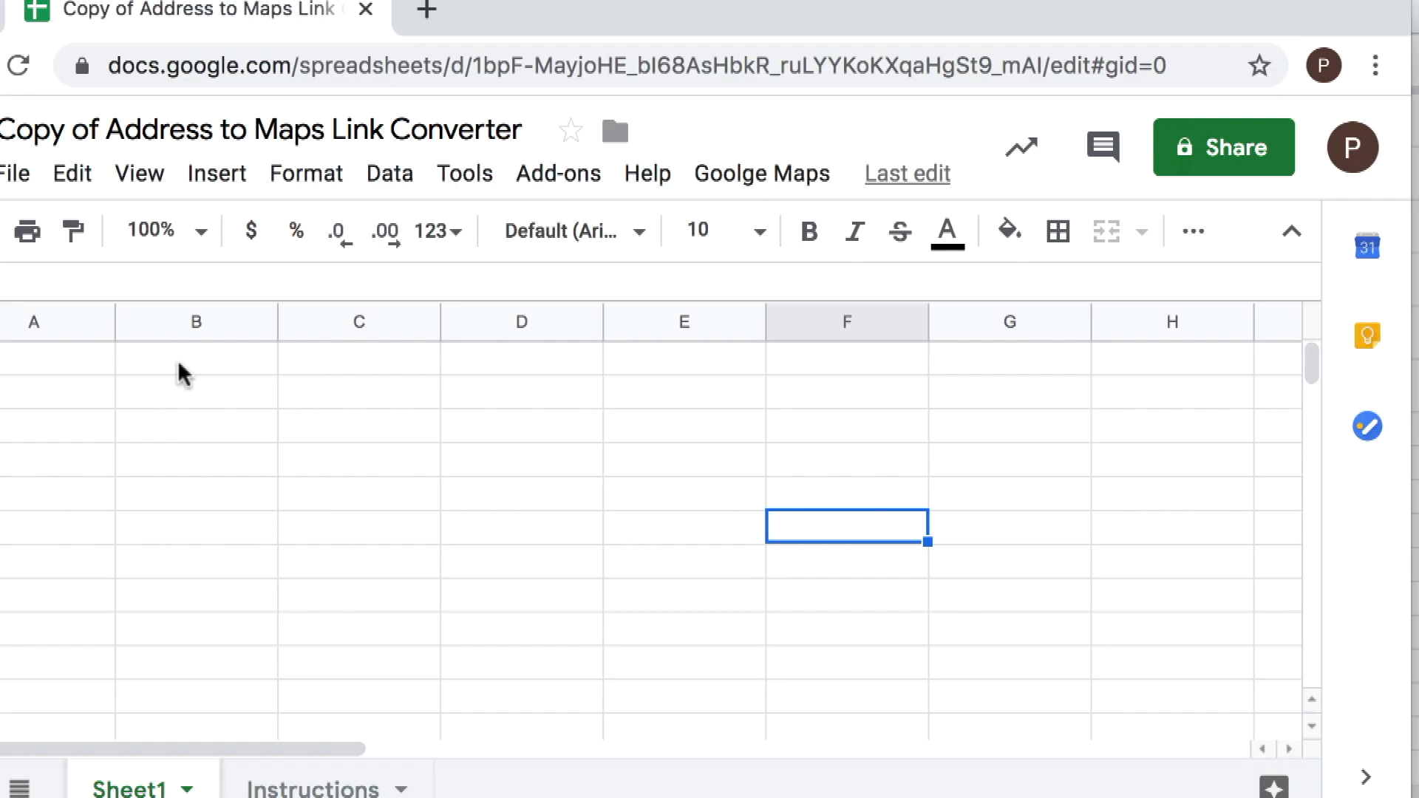
{"action": "left_click", "coordinate": [195, 390]}
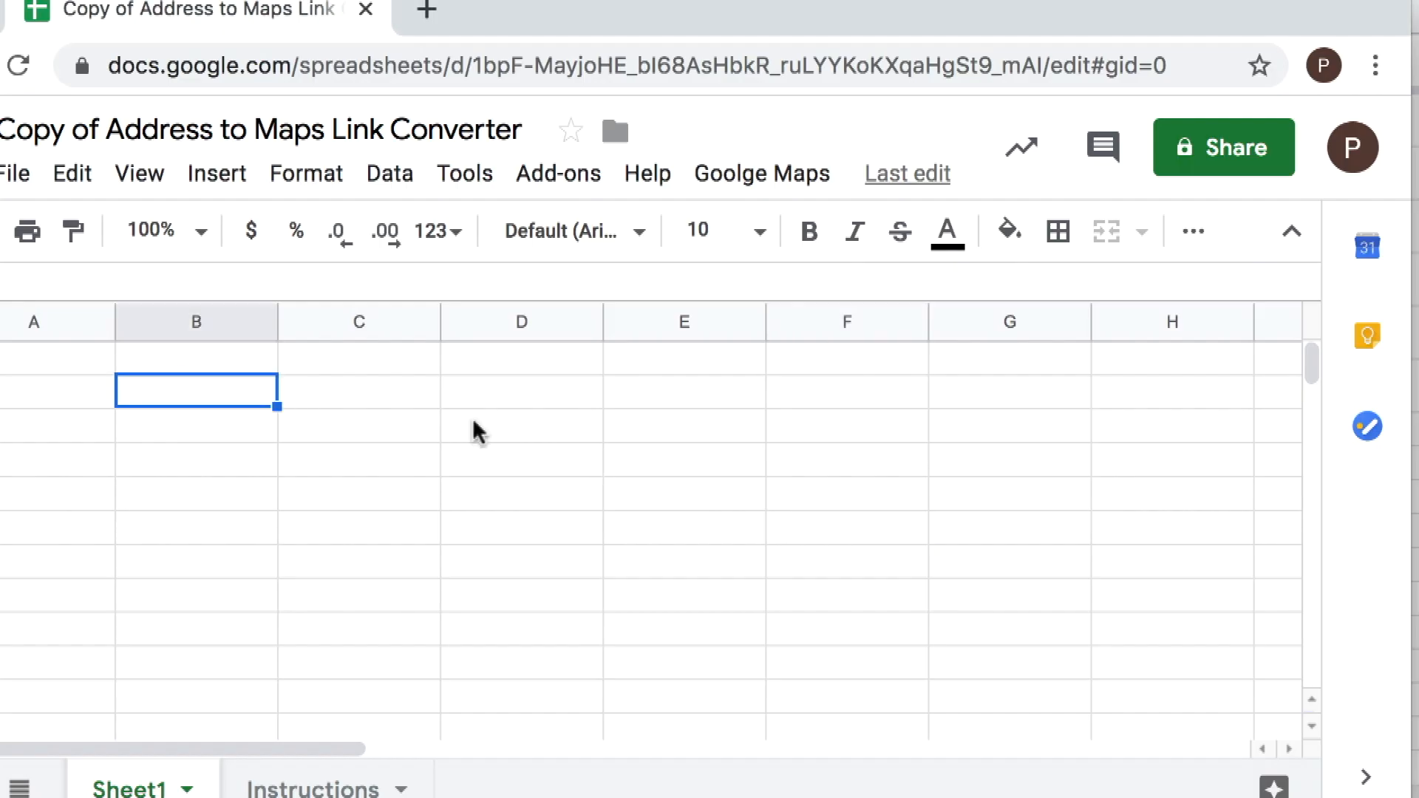
{"action": "key", "text": "ctrl+v"}
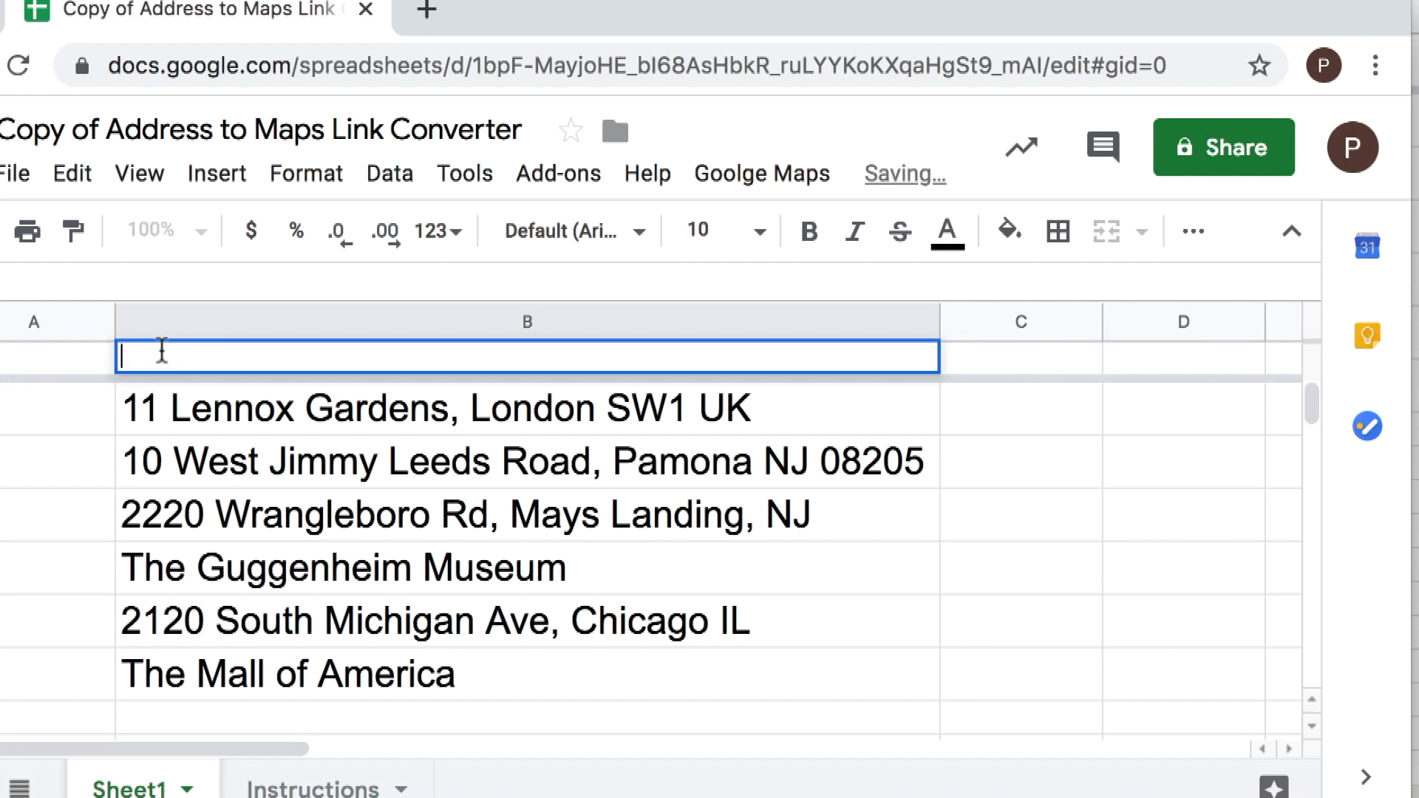
{"action": "type", "text": "Address"}
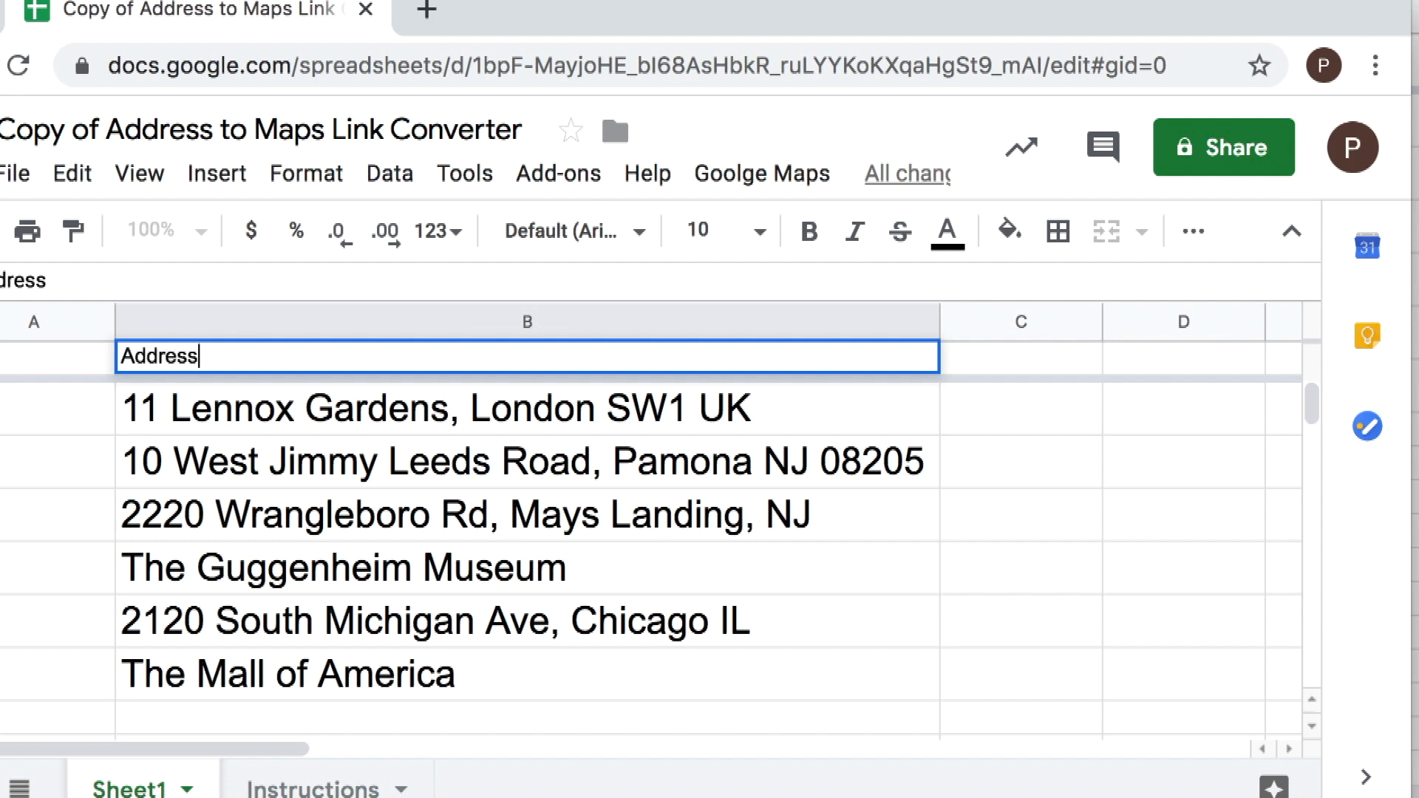
{"action": "type", "text": "es"}
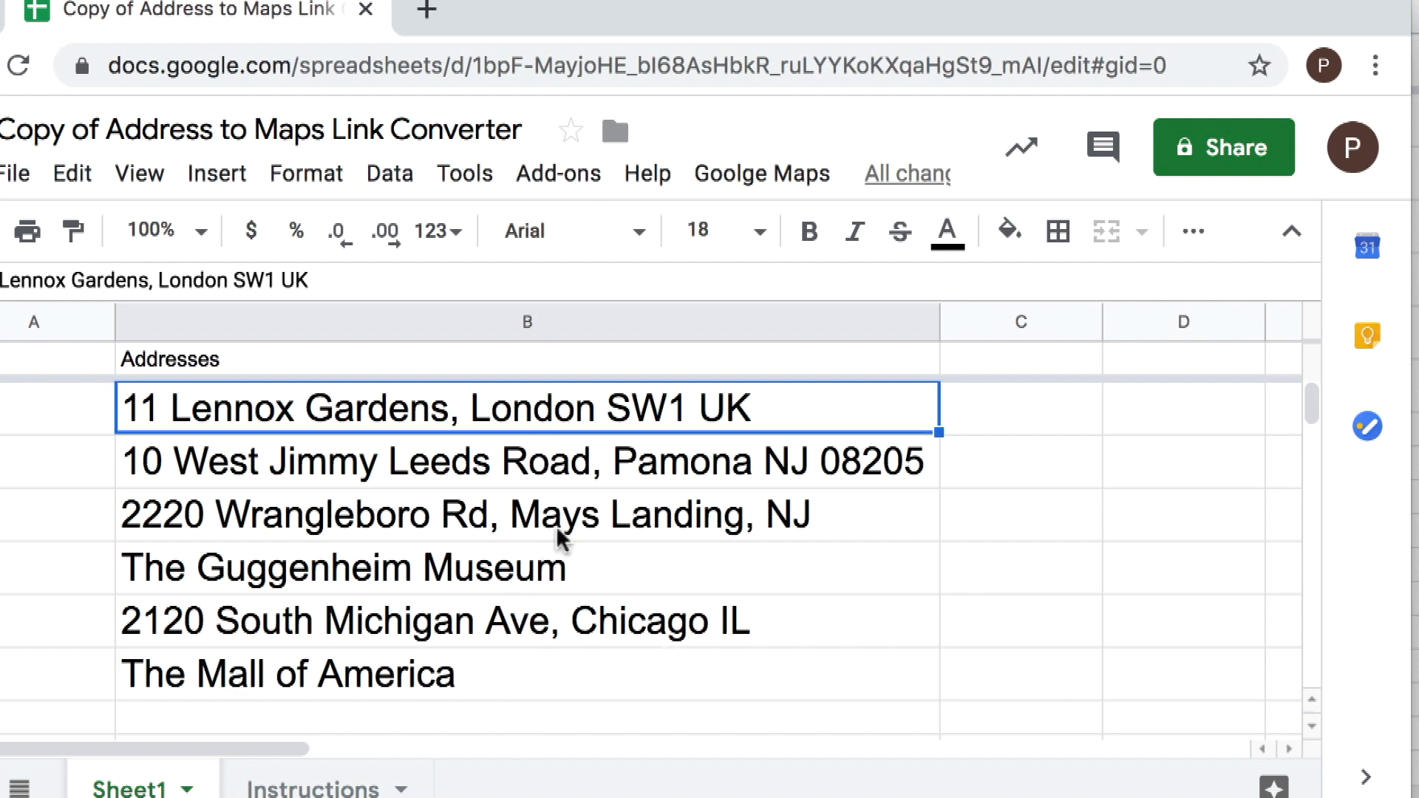
Step: Select the six addresses B2:B7 and run Create Maps Link from the Googlge Maps menu
{"action": "left_click", "coordinate": [761, 173]}
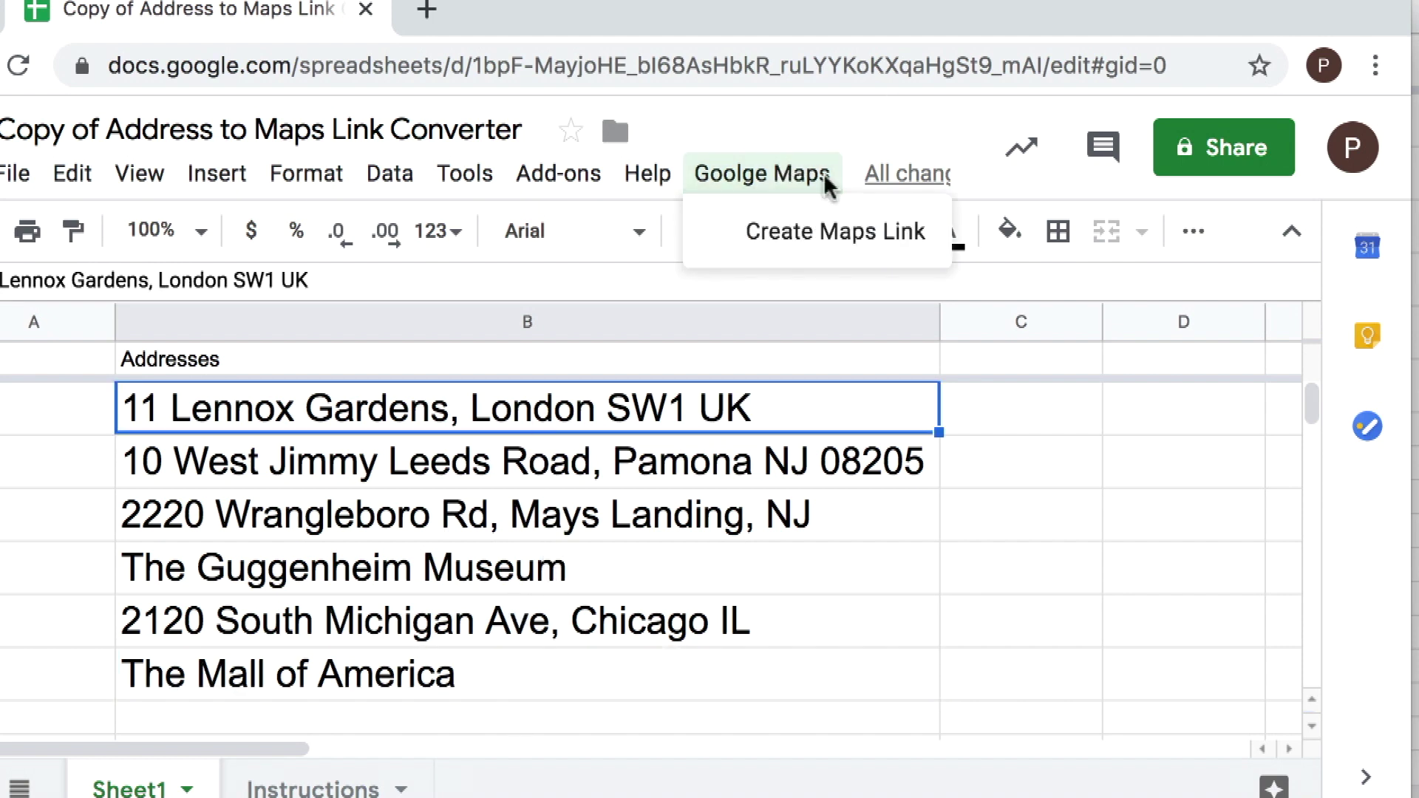
{"action": "left_click", "coordinate": [560, 676]}
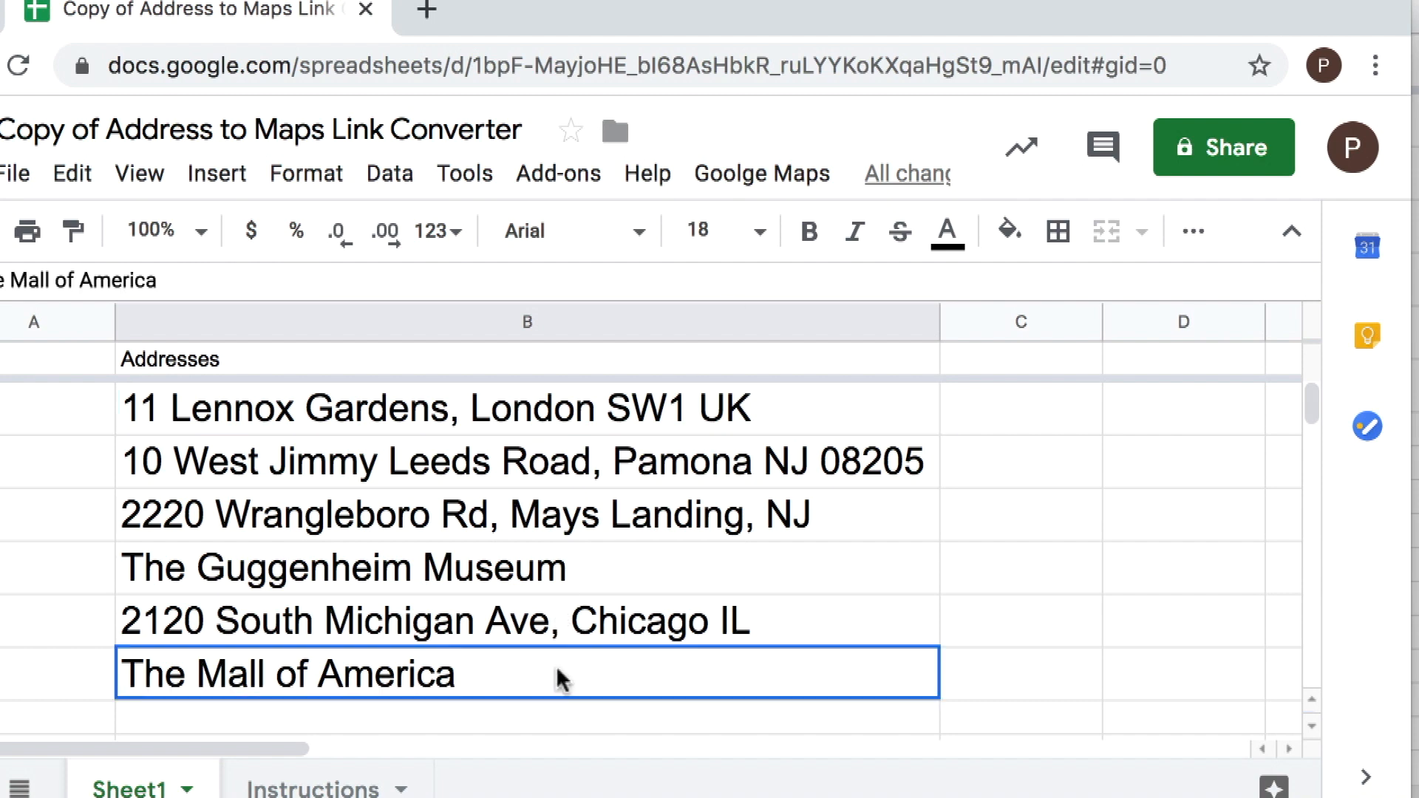
{"action": "mouse_move", "coordinate": [572, 461]}
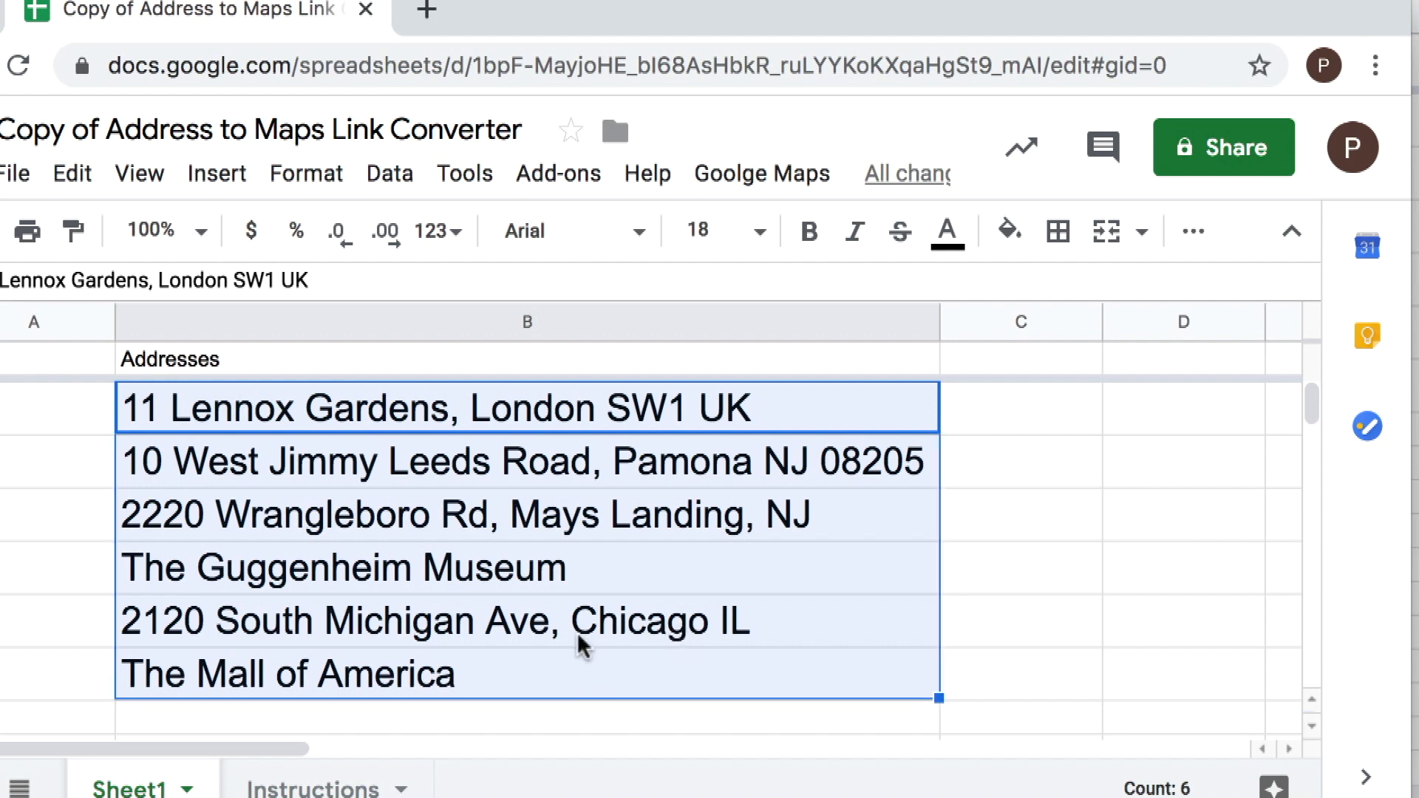
{"action": "mouse_move", "coordinate": [732, 244]}
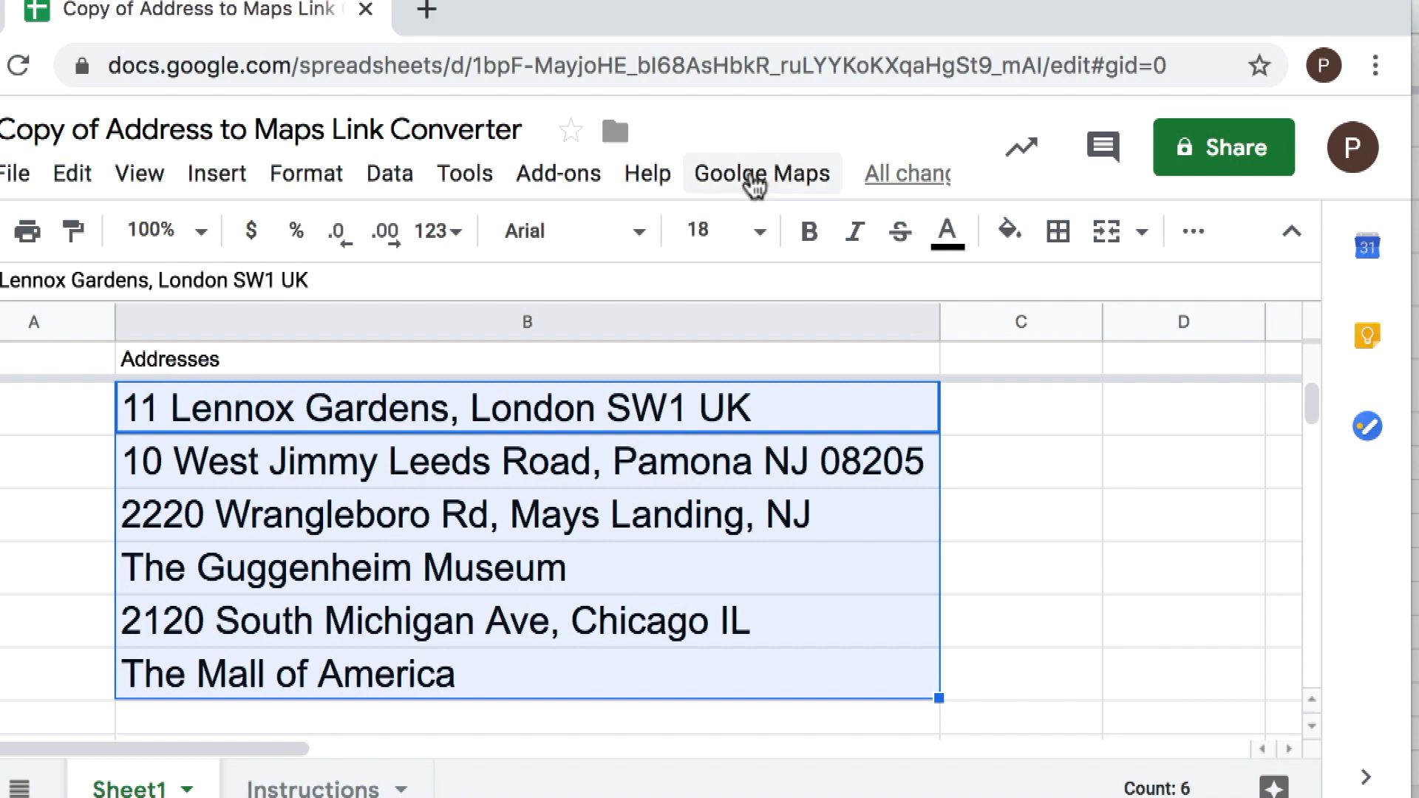
{"action": "left_click", "coordinate": [762, 173]}
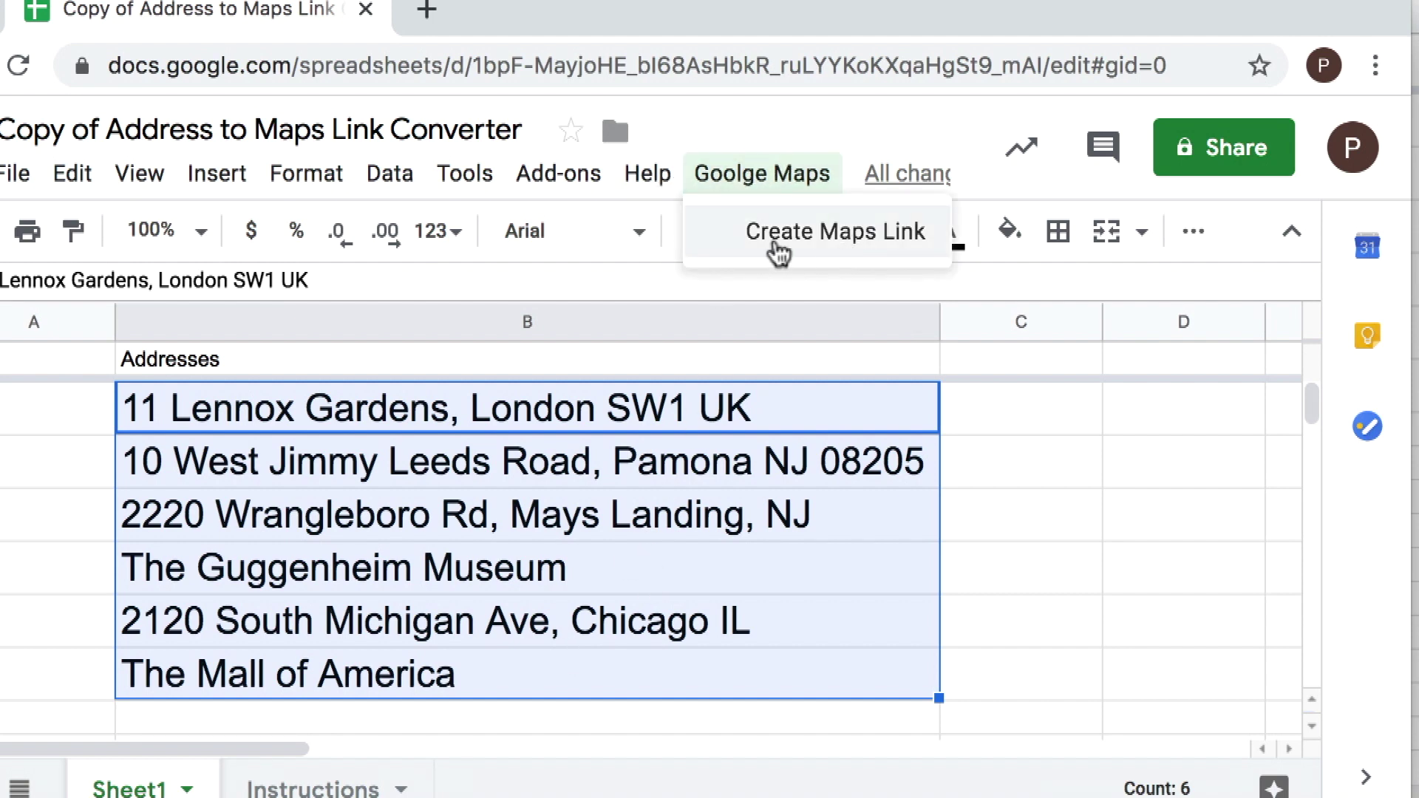
{"action": "left_click", "coordinate": [835, 231]}
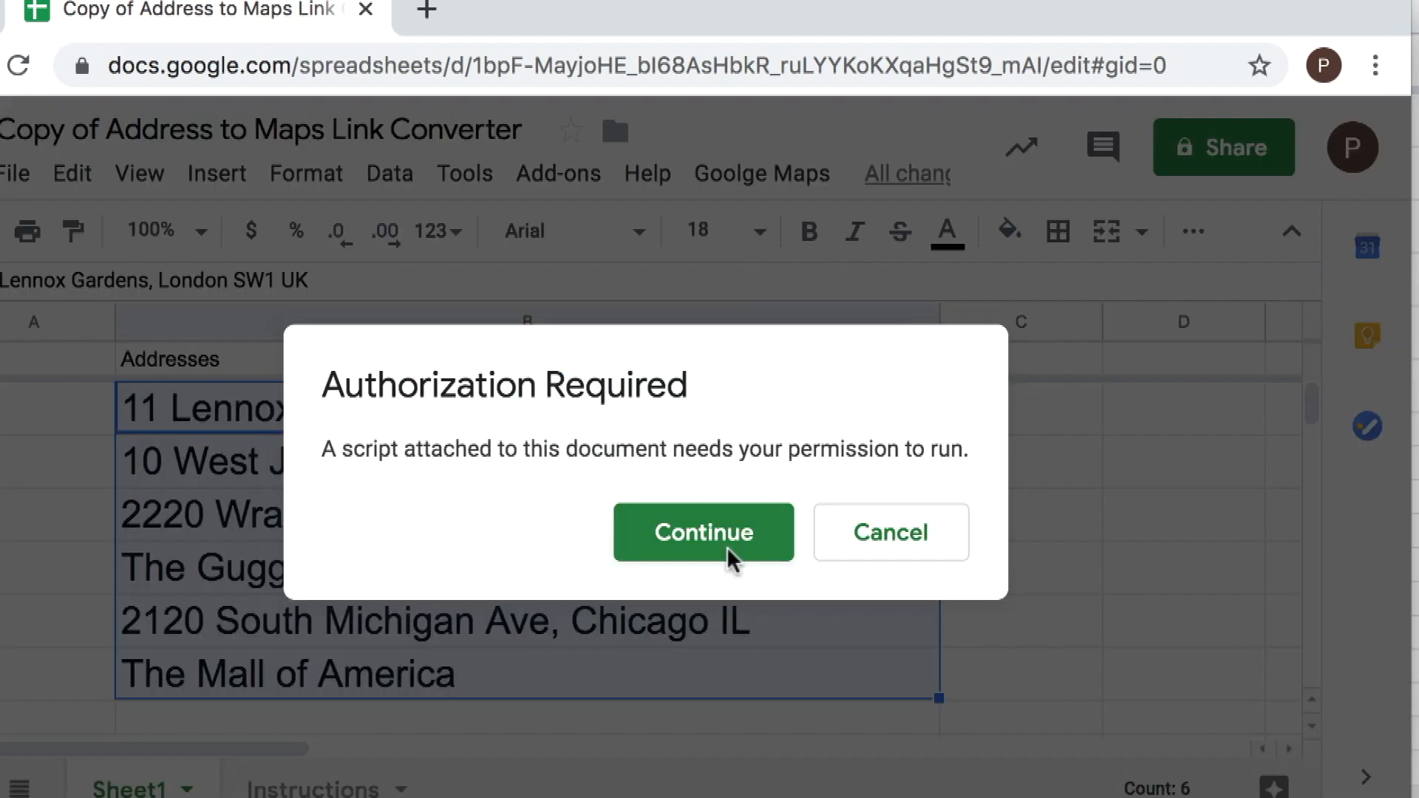
{"action": "mouse_move", "coordinate": [711, 551]}
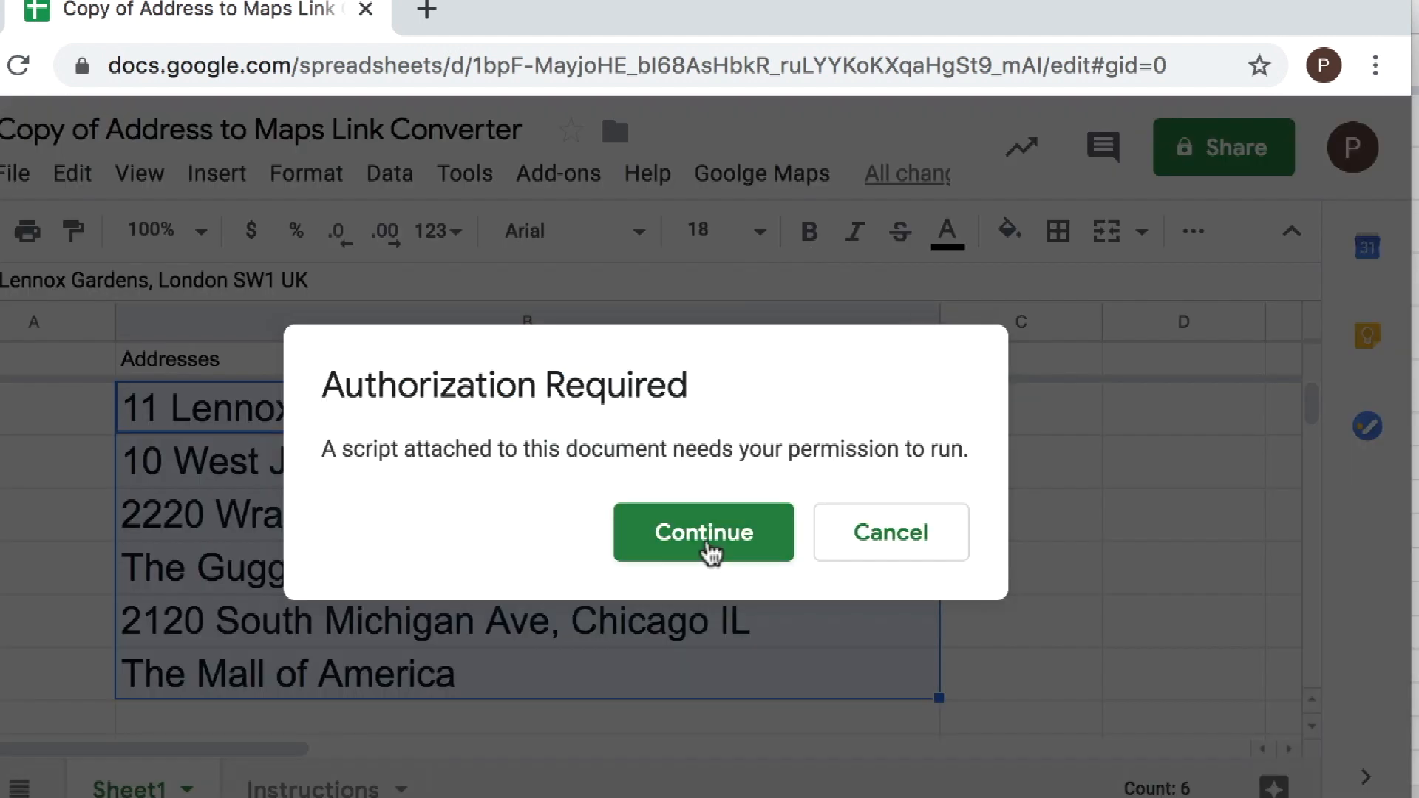
{"action": "mouse_move", "coordinate": [733, 558]}
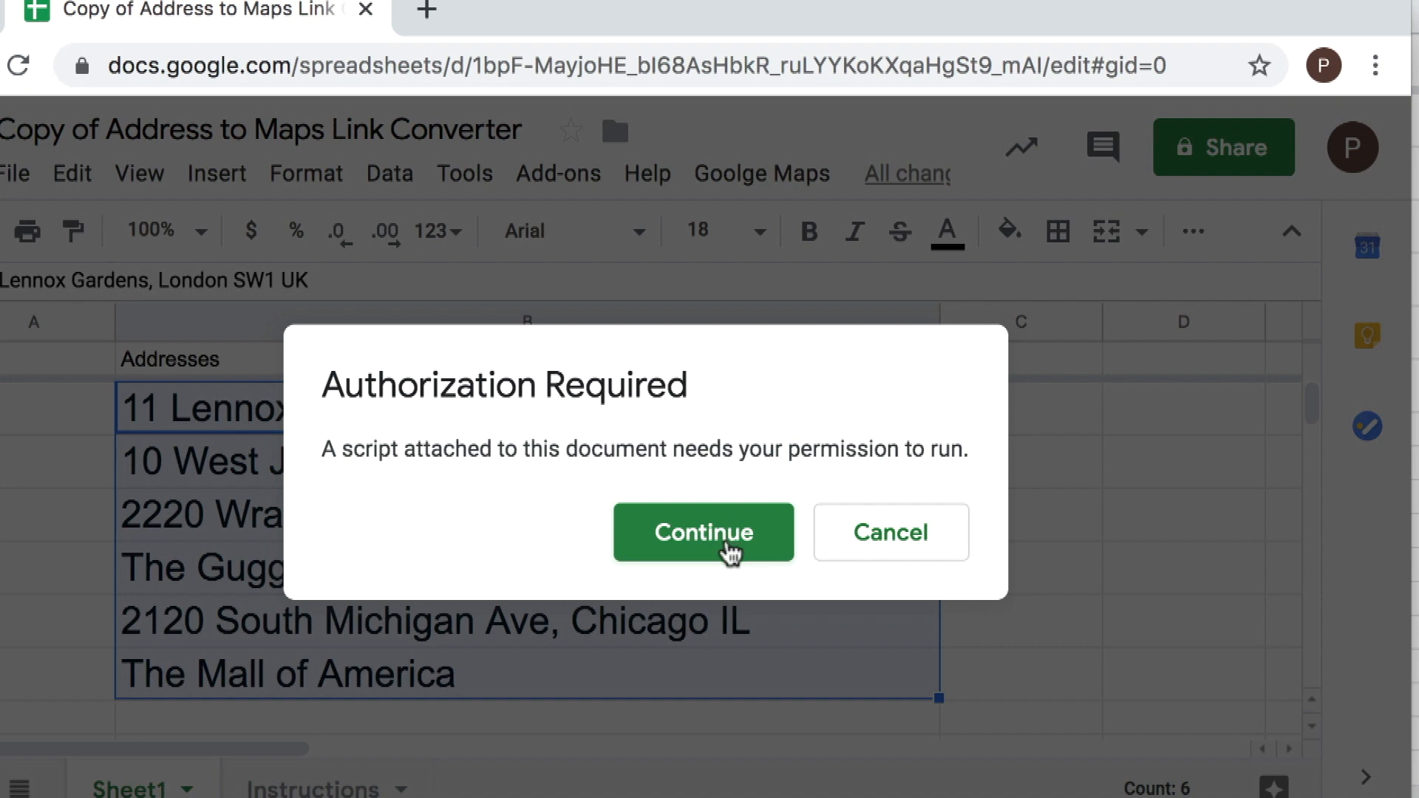
Step: Choose the Google account and allow the script access so the addresses become Maps hyperlinks
{"action": "left_click", "coordinate": [703, 532]}
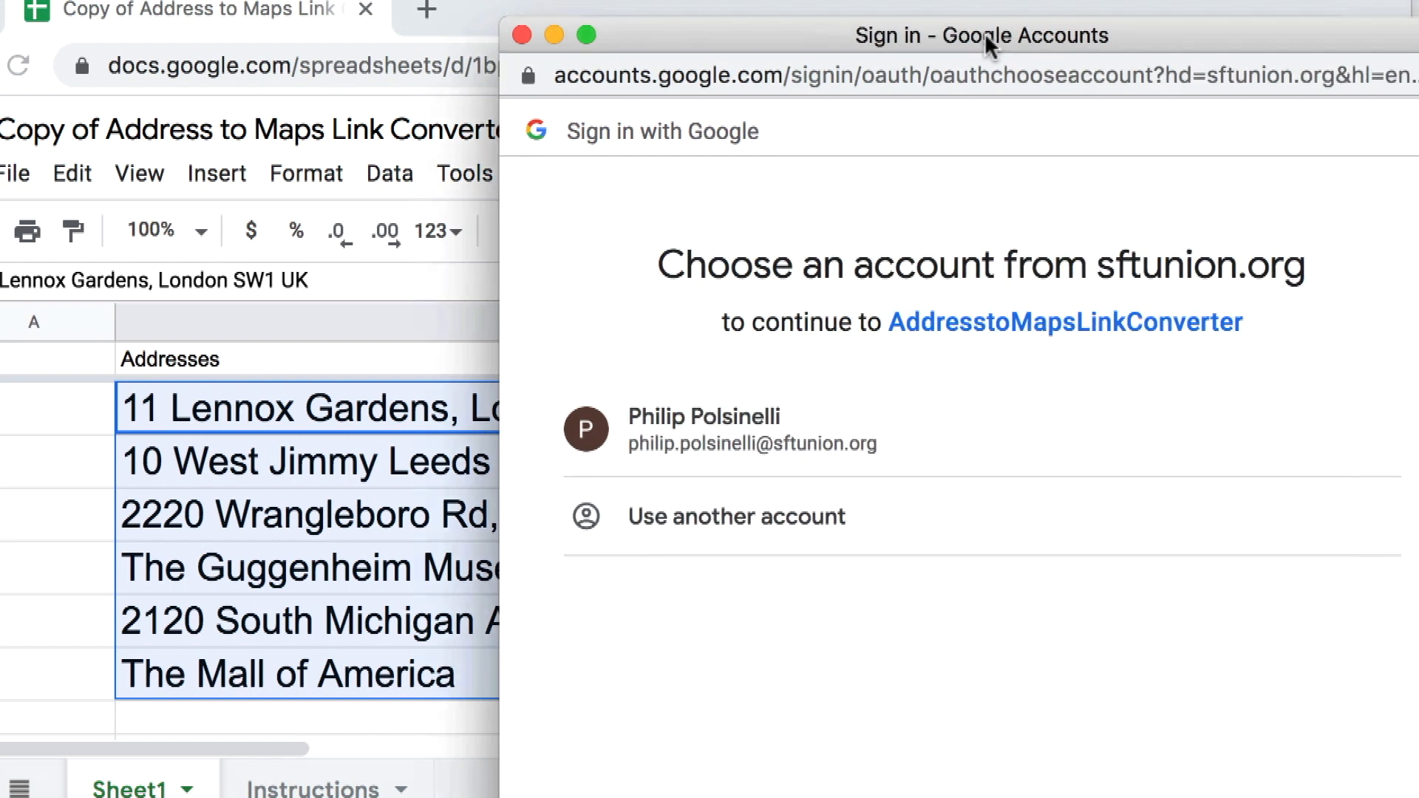
{"action": "left_click", "coordinate": [733, 429]}
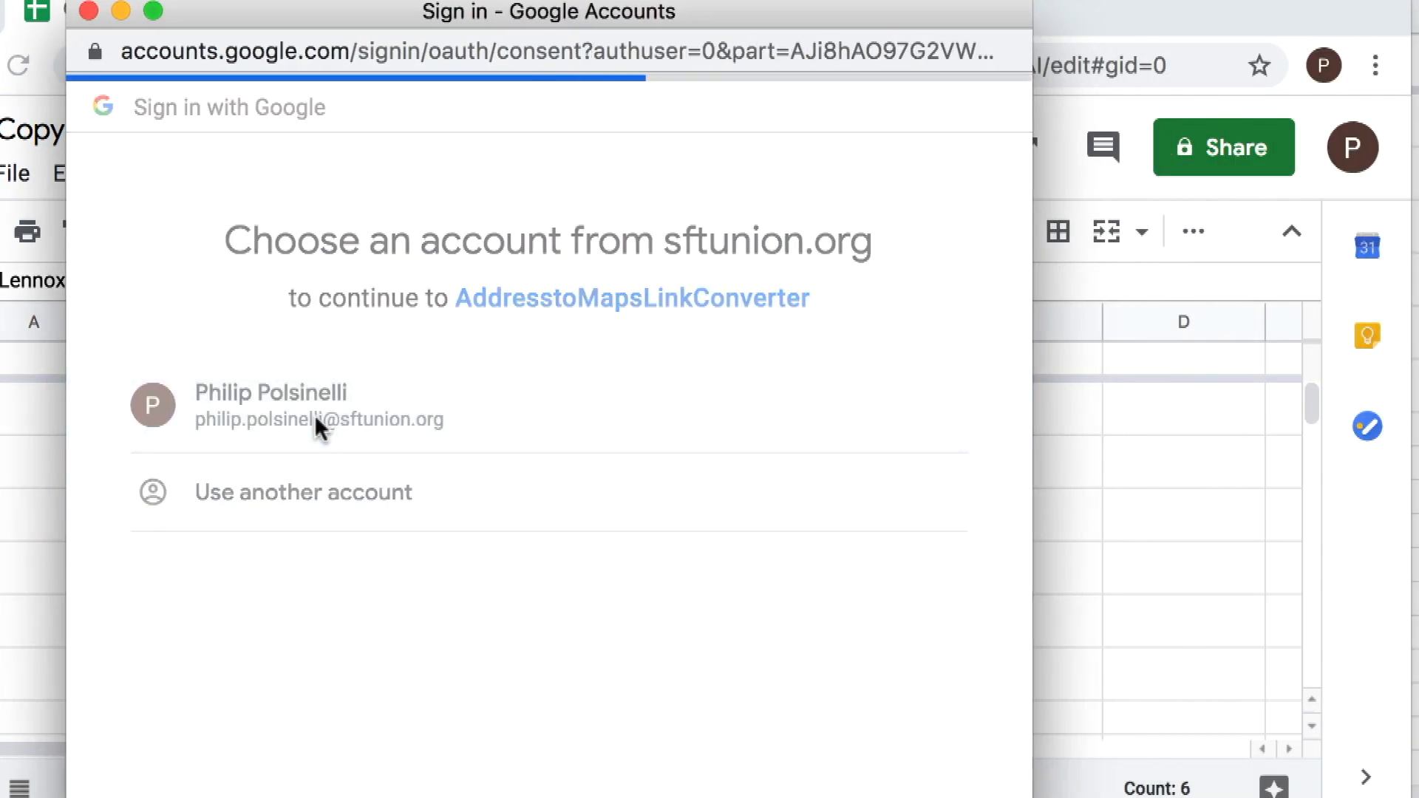
{"action": "left_click", "coordinate": [270, 405]}
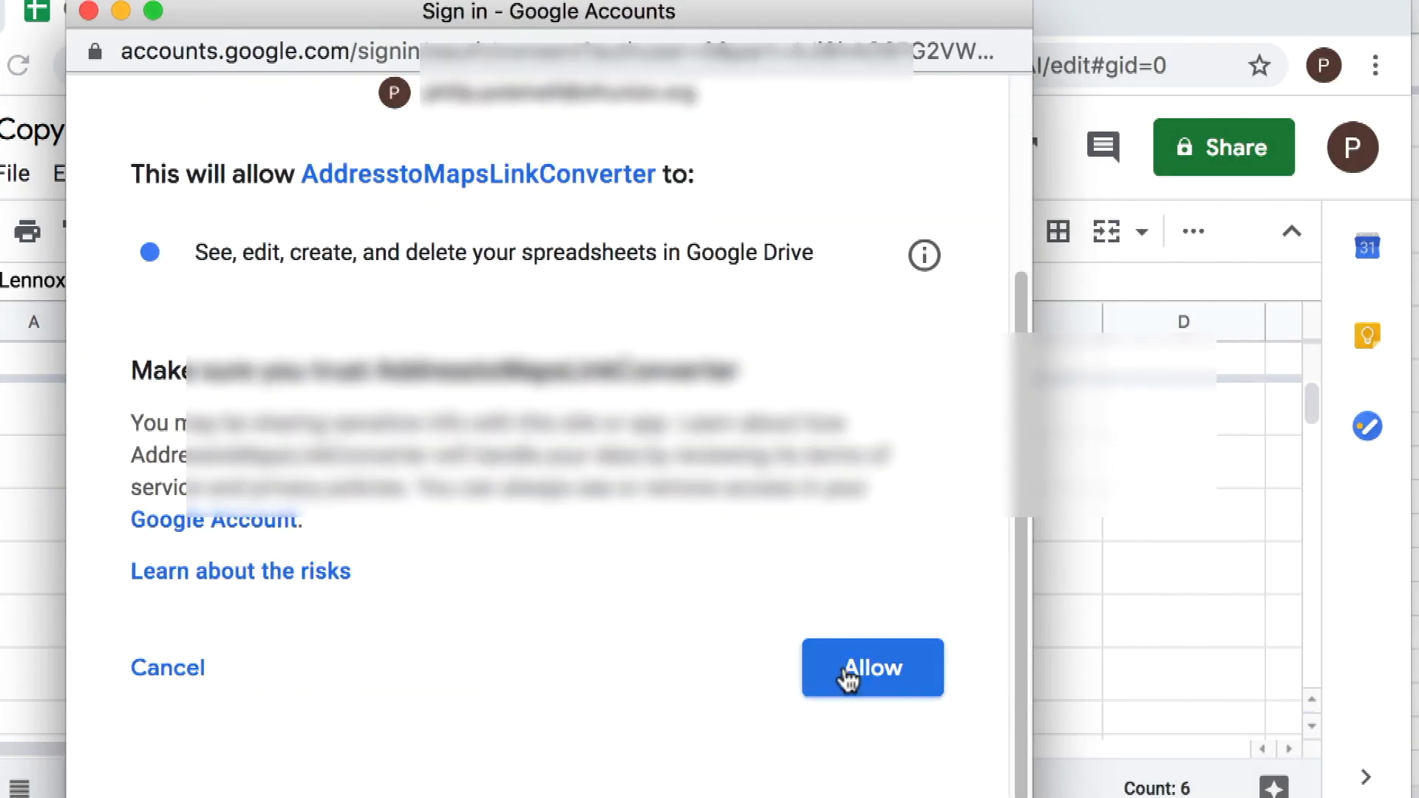
{"action": "left_click", "coordinate": [872, 668]}
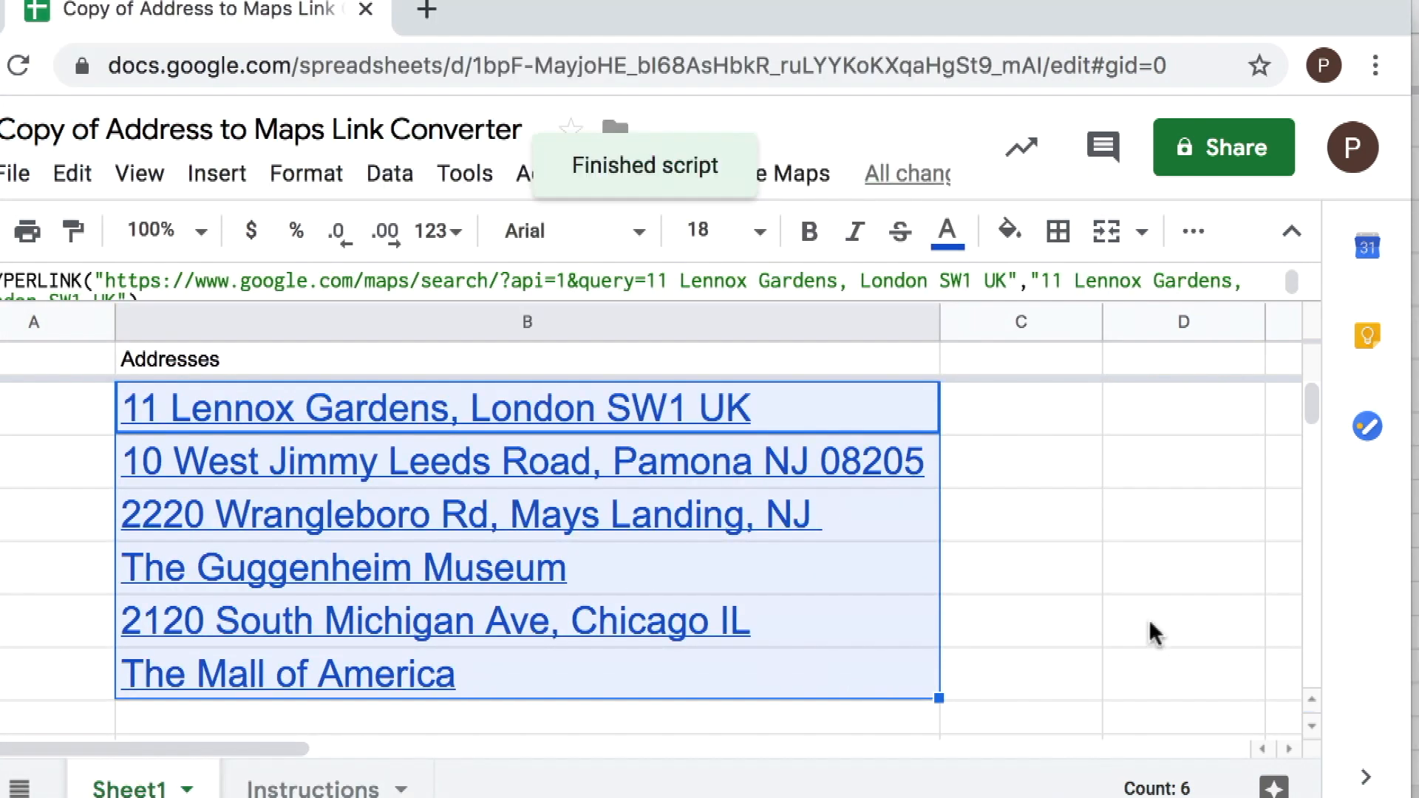
{"action": "left_click", "coordinate": [1183, 625]}
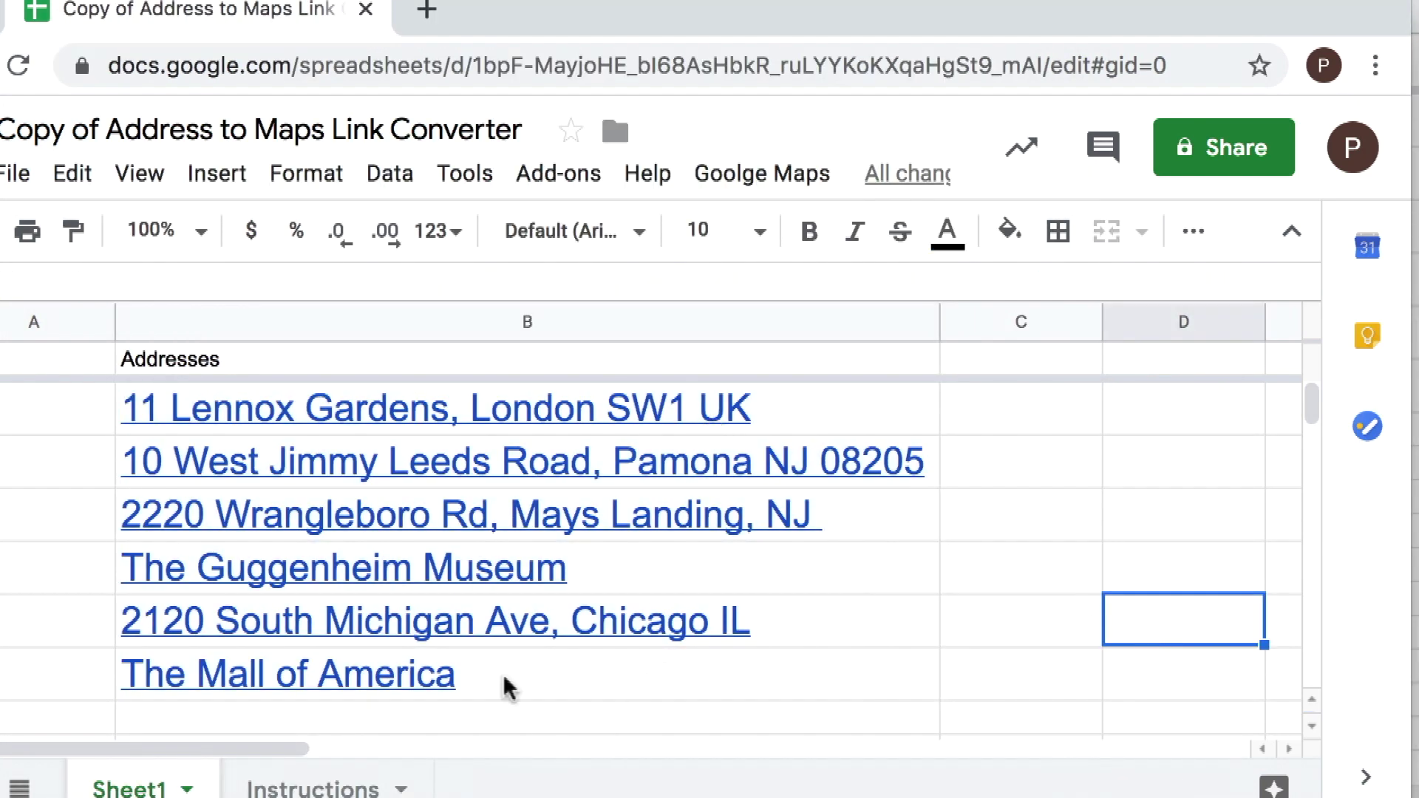
{"action": "mouse_move", "coordinate": [735, 753]}
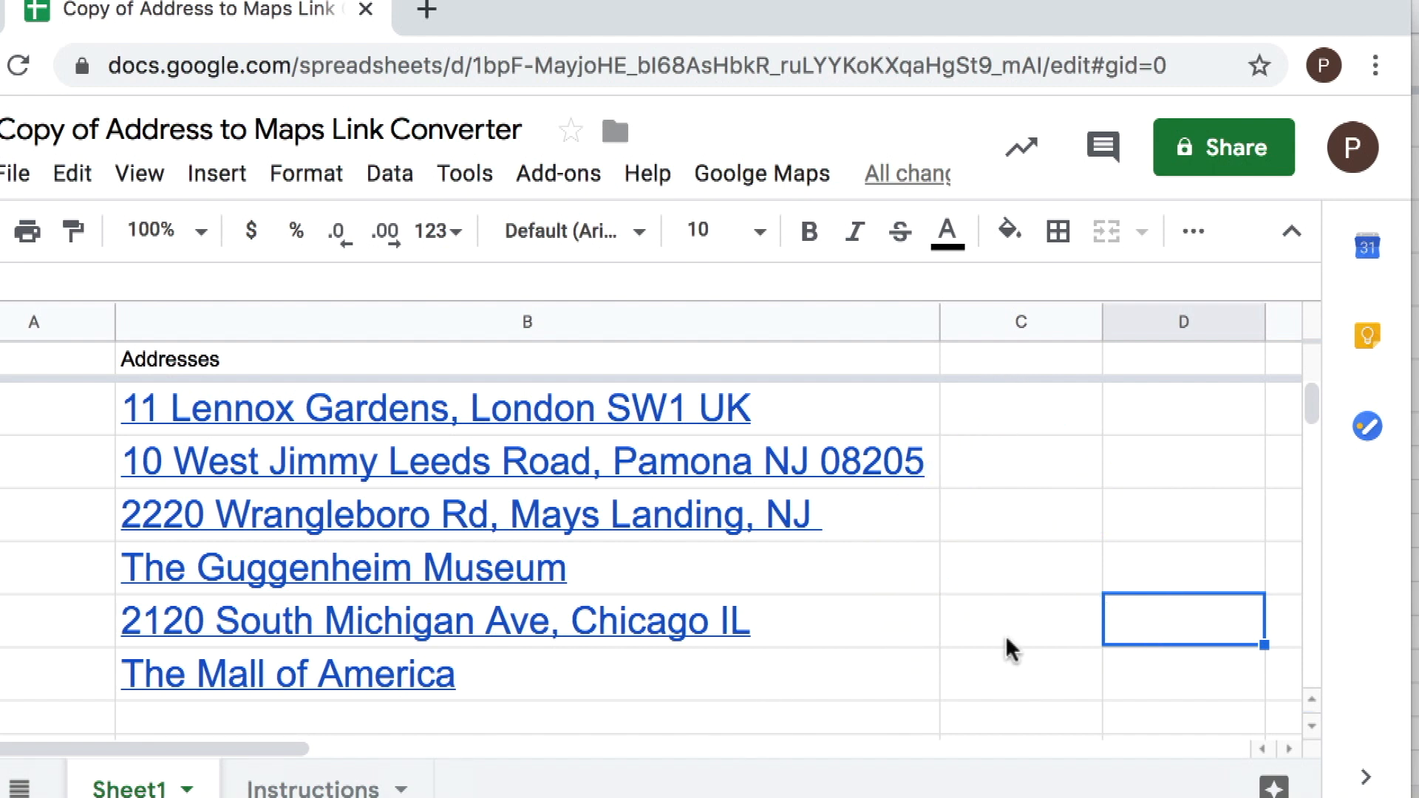
{"action": "mouse_move", "coordinate": [1011, 695]}
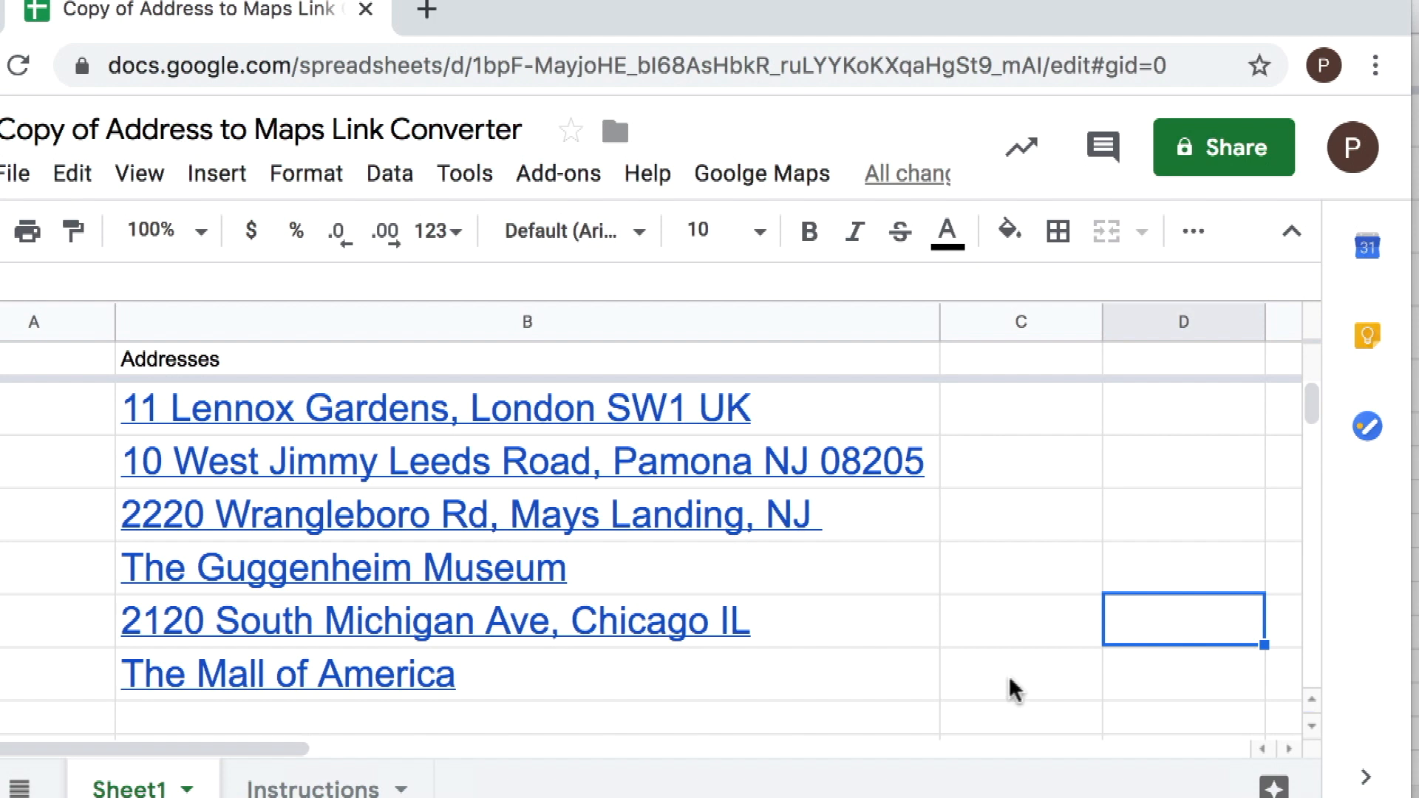
{"action": "left_click", "coordinate": [290, 674]}
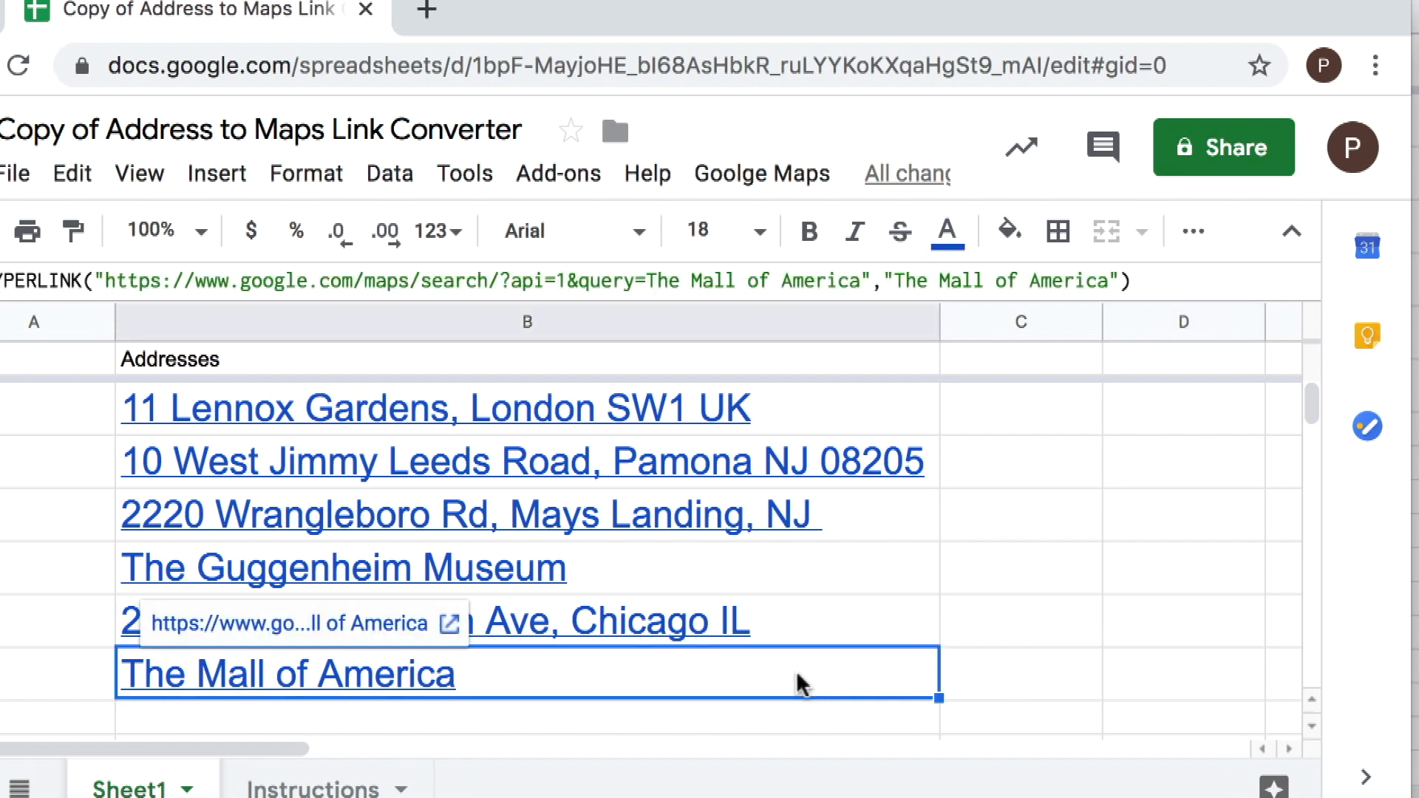
{"action": "mouse_move", "coordinate": [843, 461]}
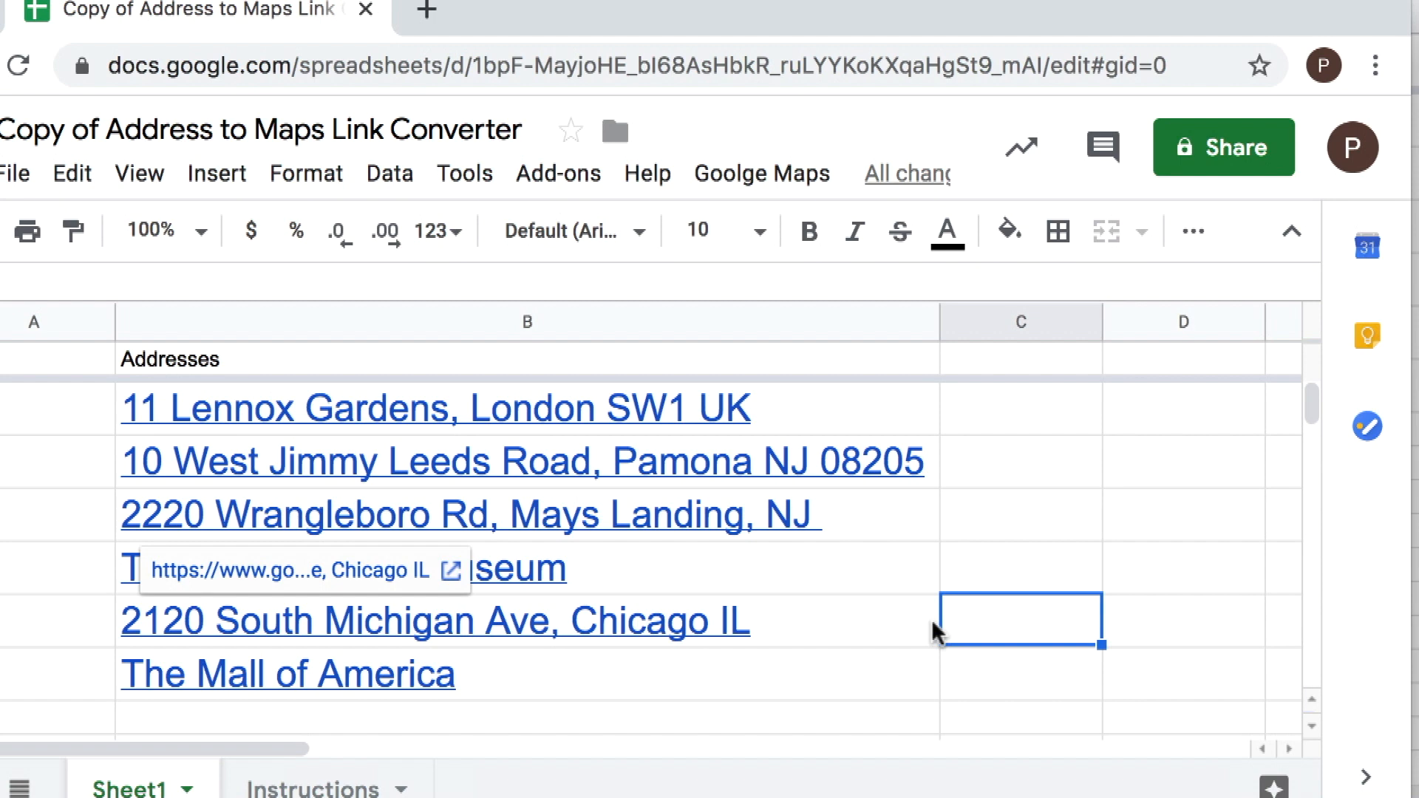
{"action": "mouse_move", "coordinate": [1202, 561]}
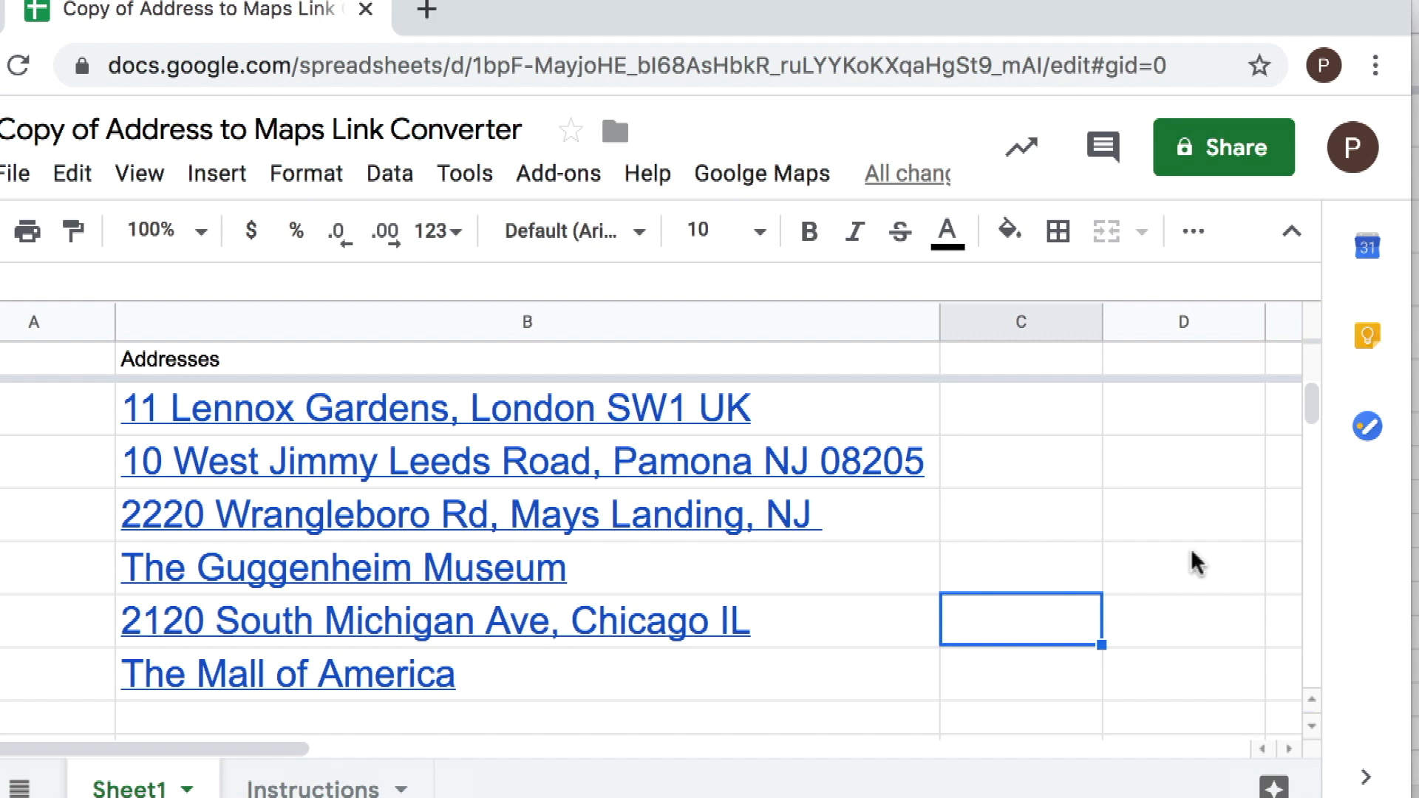
{"action": "mouse_move", "coordinate": [724, 694]}
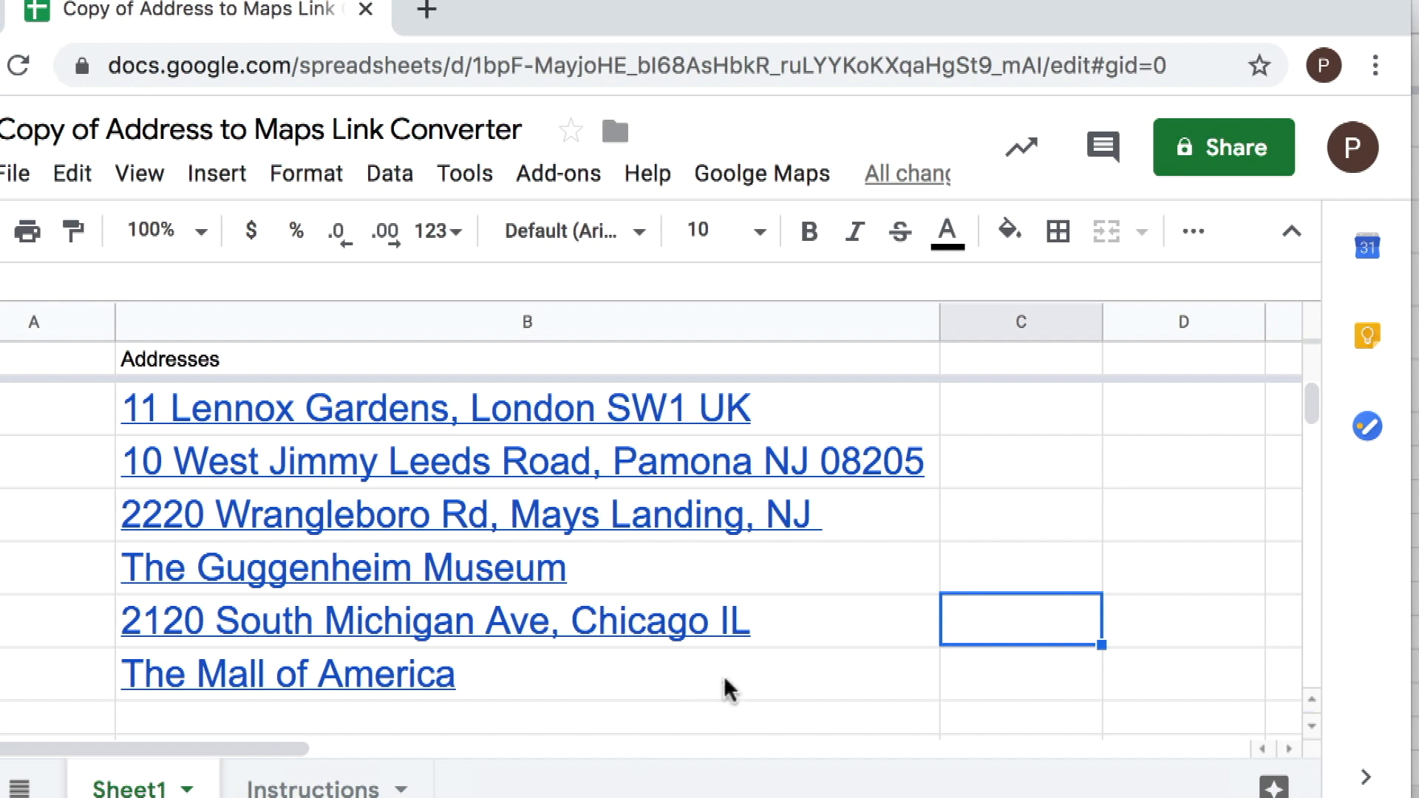
{"action": "mouse_move", "coordinate": [564, 778]}
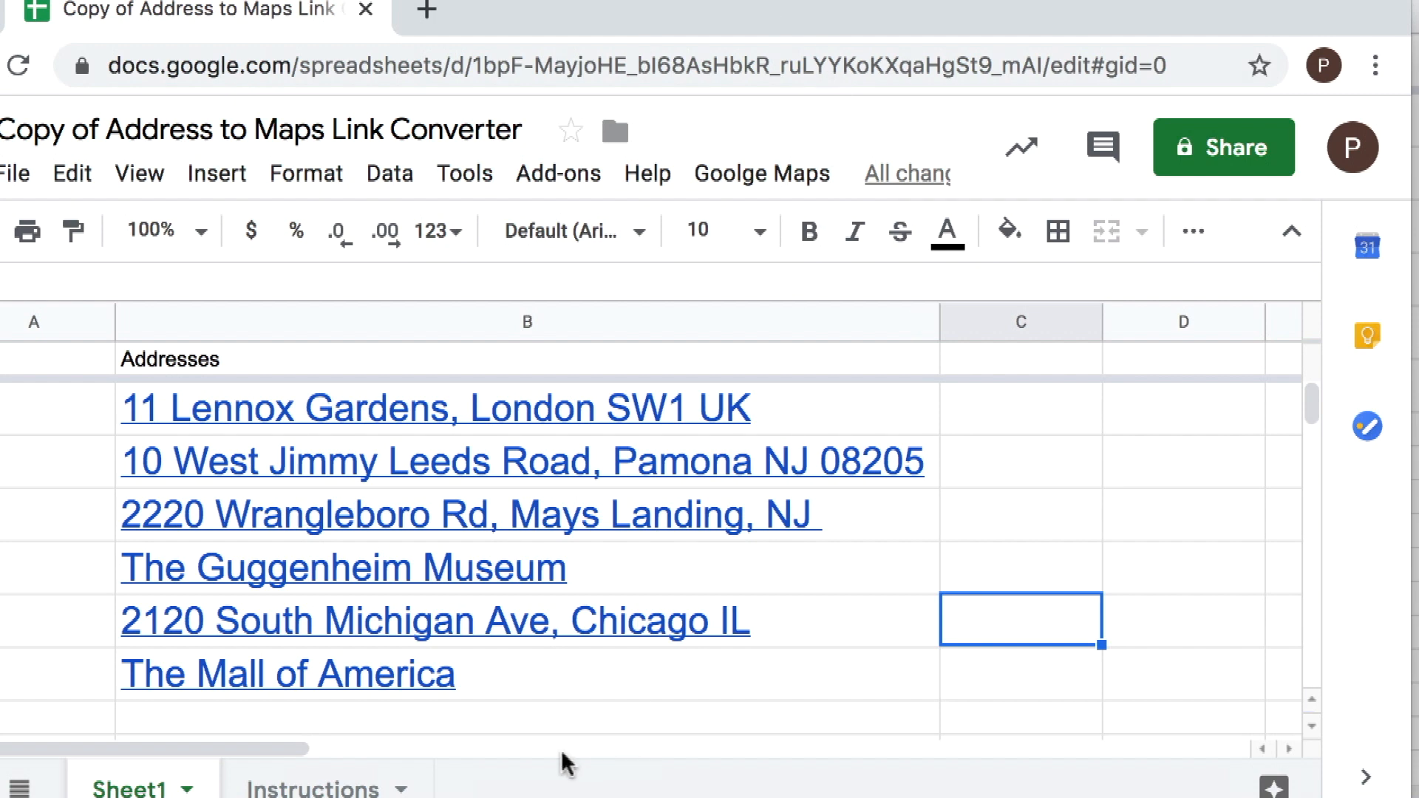
{"action": "mouse_move", "coordinate": [585, 744]}
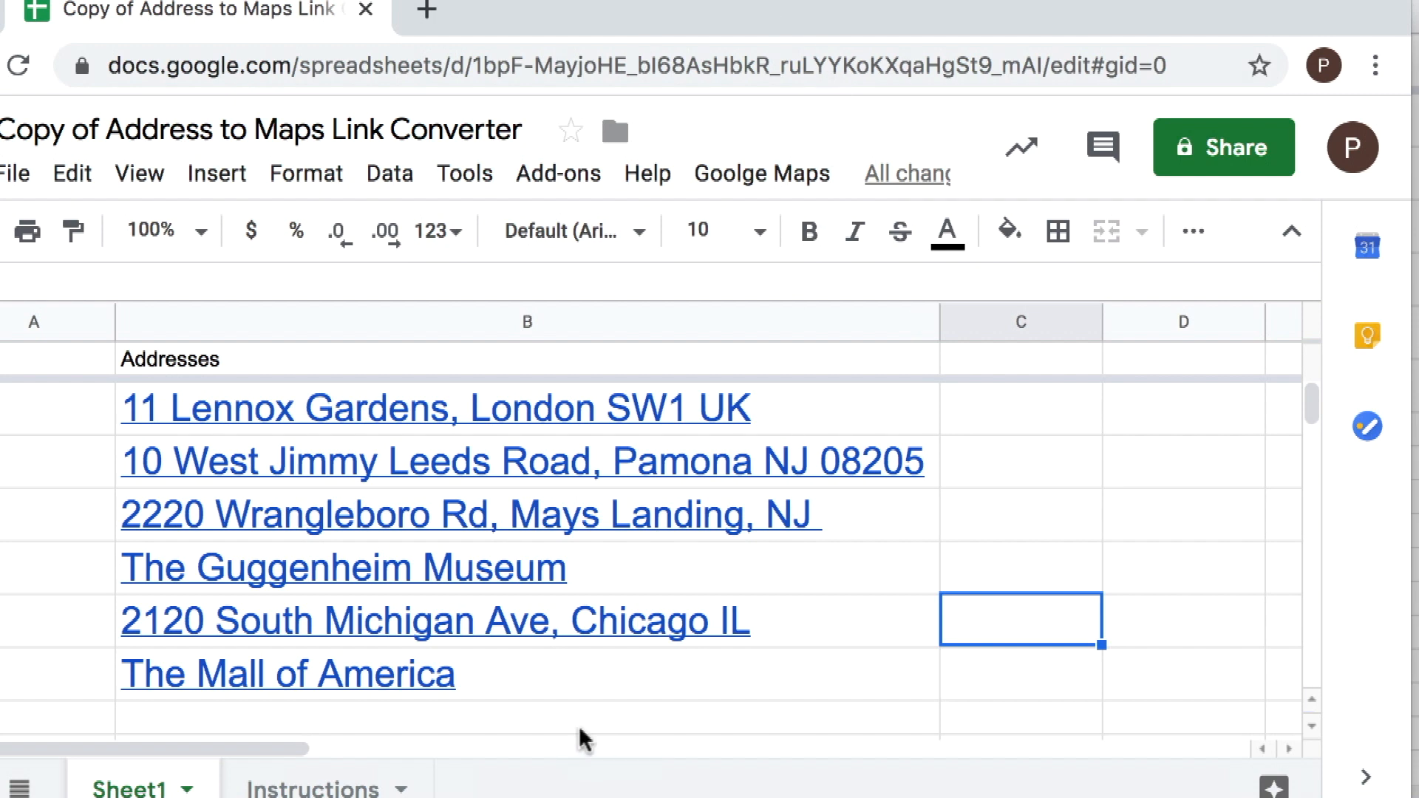
{"action": "mouse_move", "coordinate": [488, 691]}
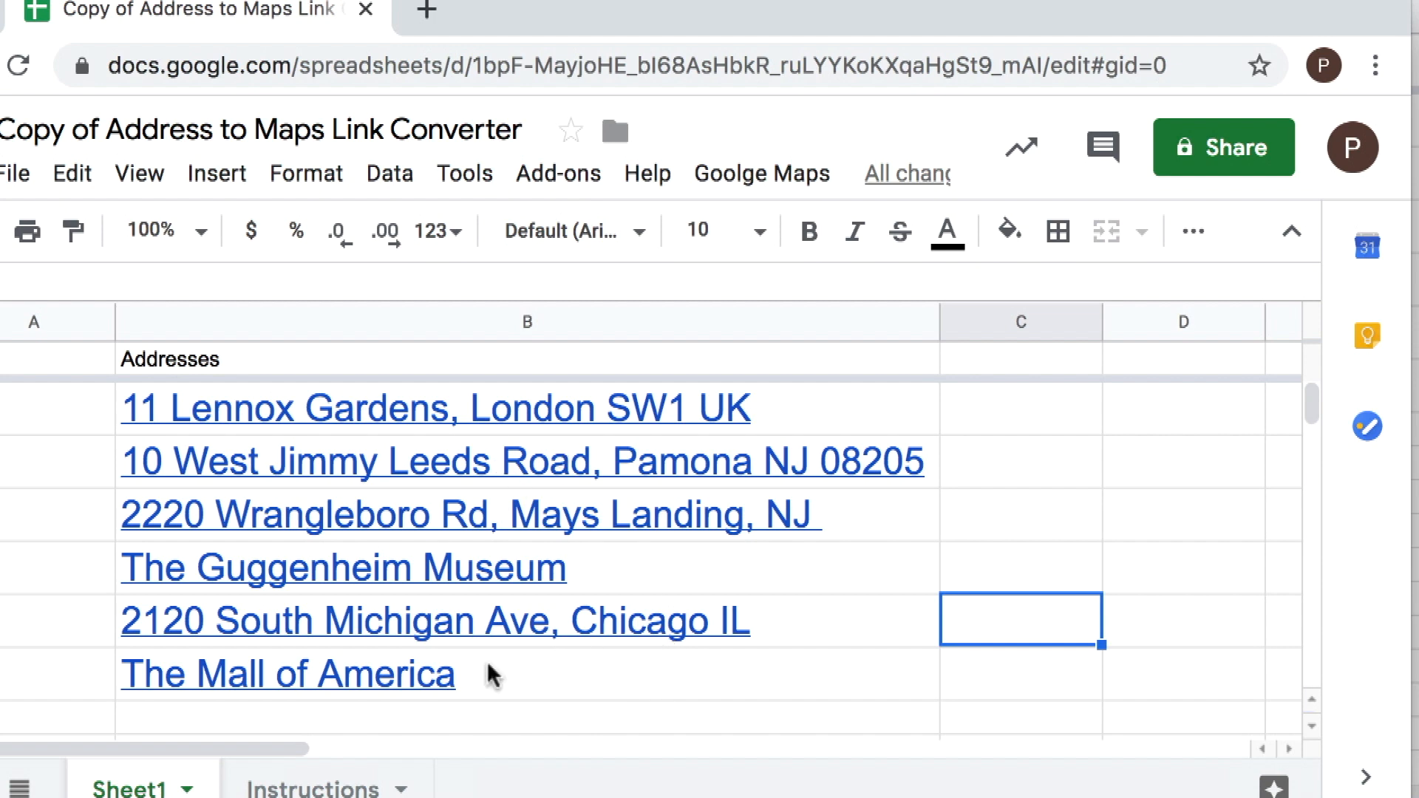
Step: View the Instructions sheet, return to Sheet1 and bring up the Tools menu
{"action": "left_click", "coordinate": [304, 790]}
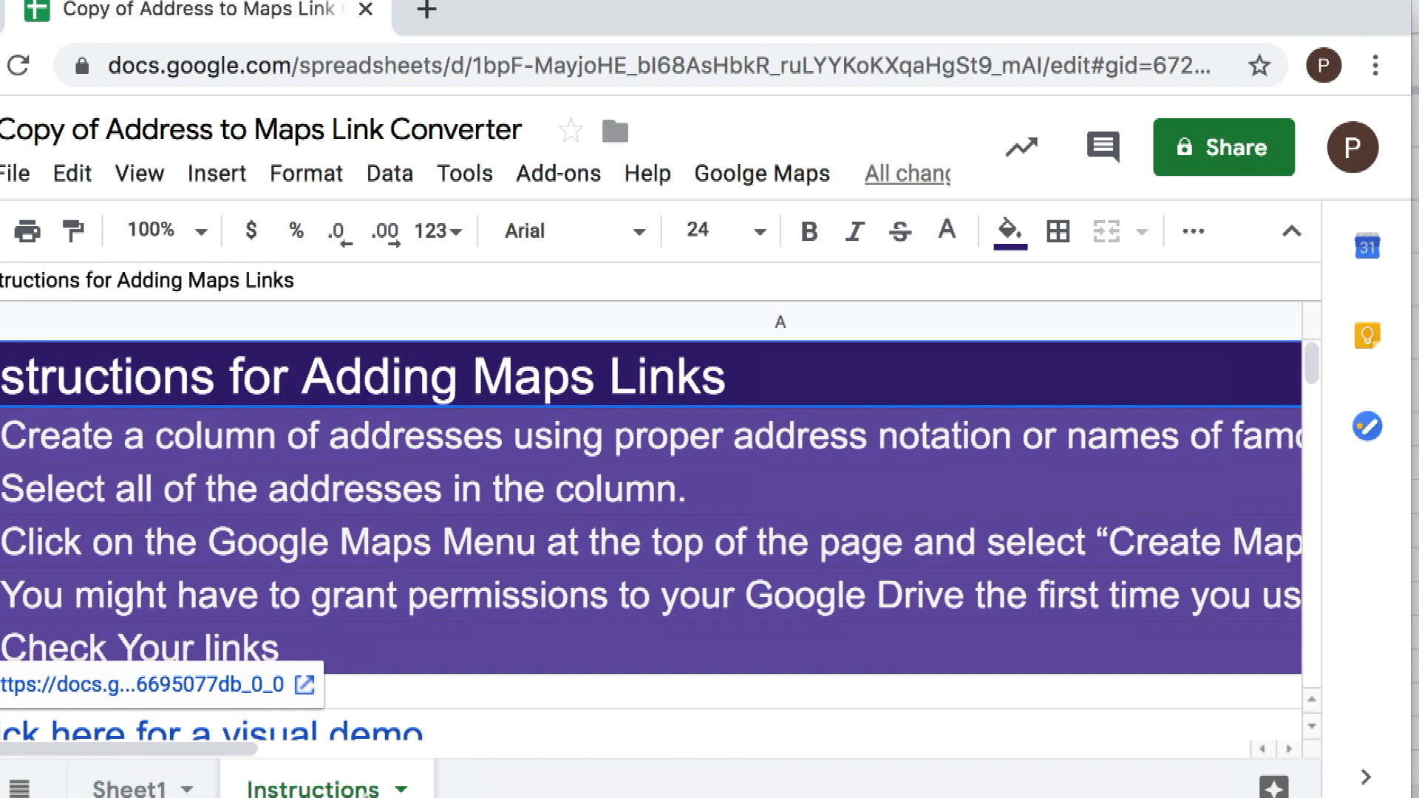
{"action": "mouse_move", "coordinate": [581, 739]}
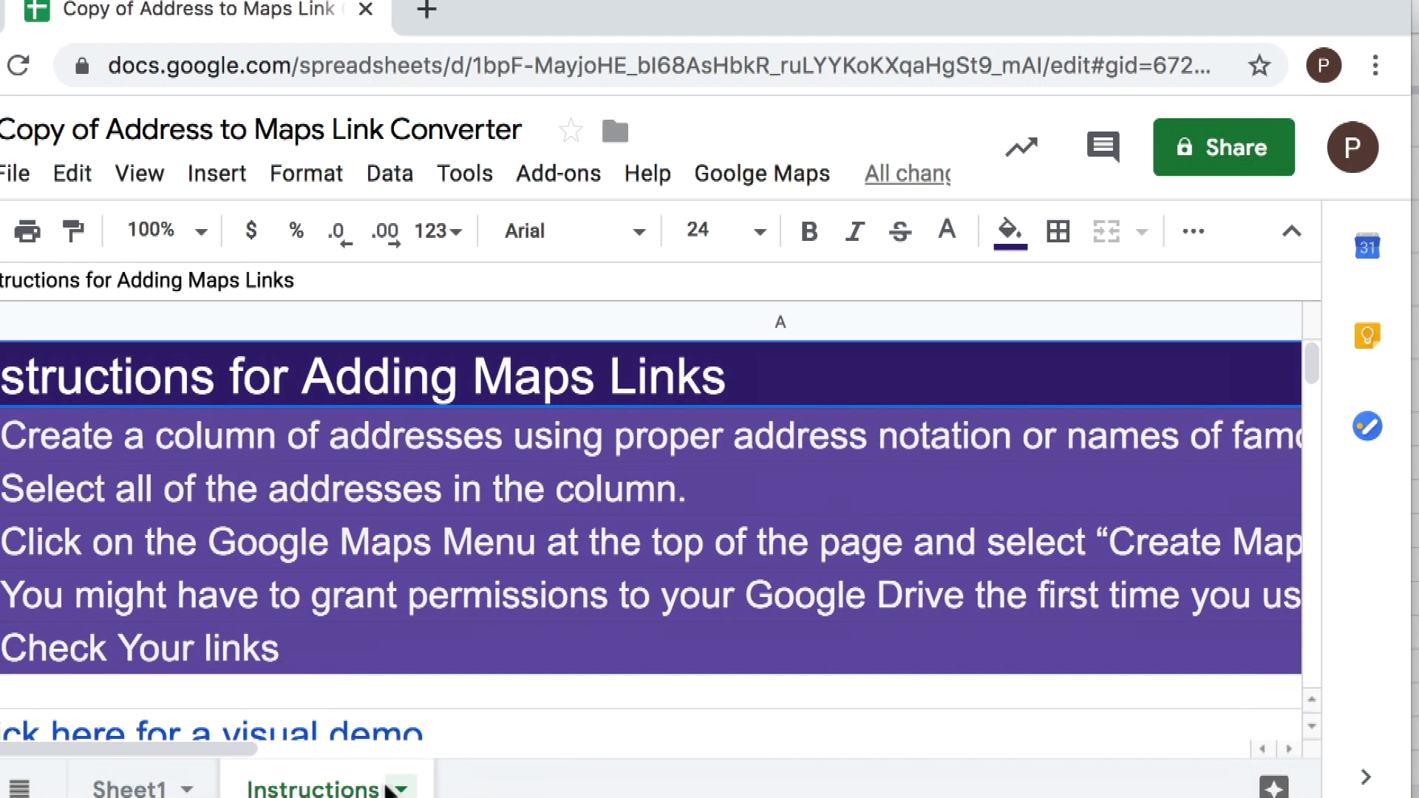
{"action": "left_click", "coordinate": [136, 789]}
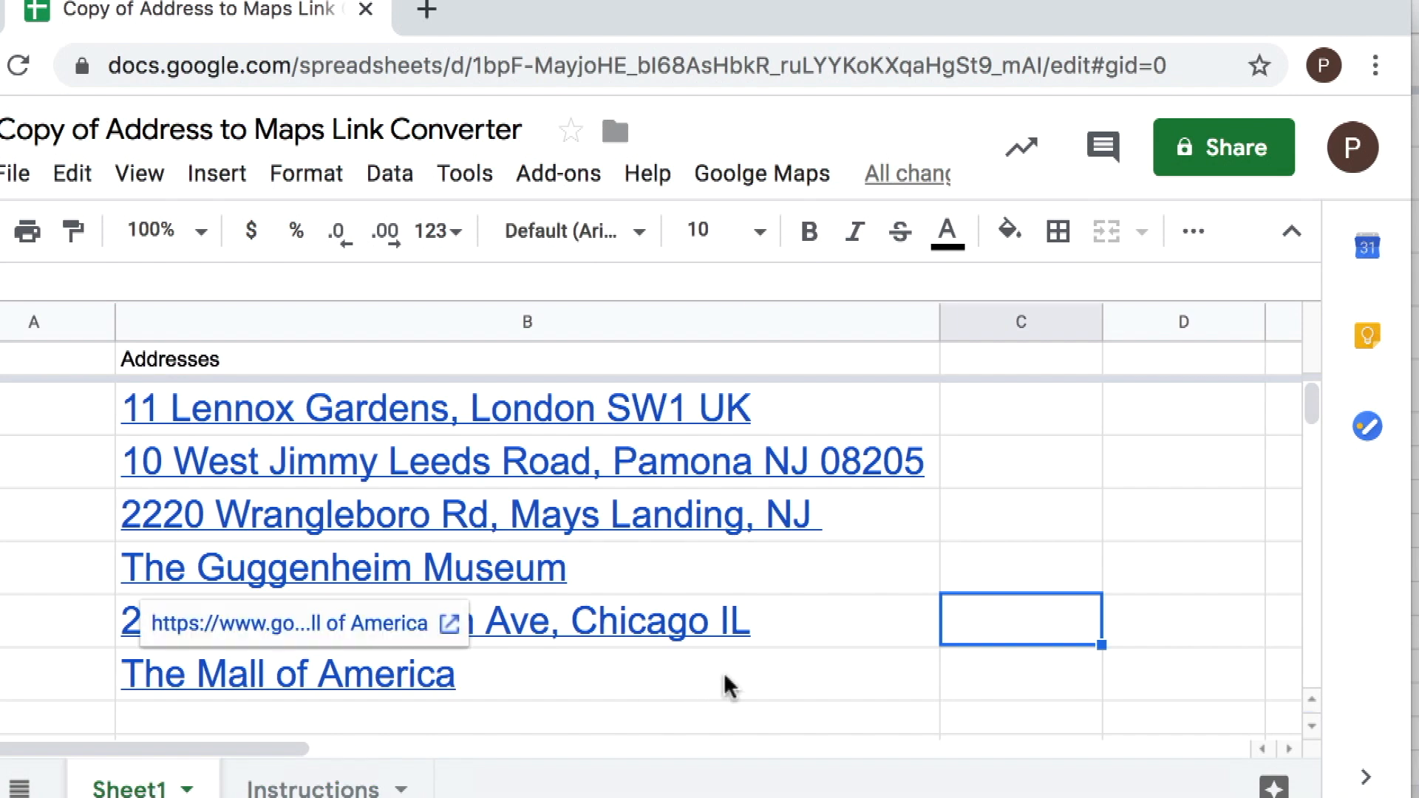
{"action": "mouse_move", "coordinate": [487, 698]}
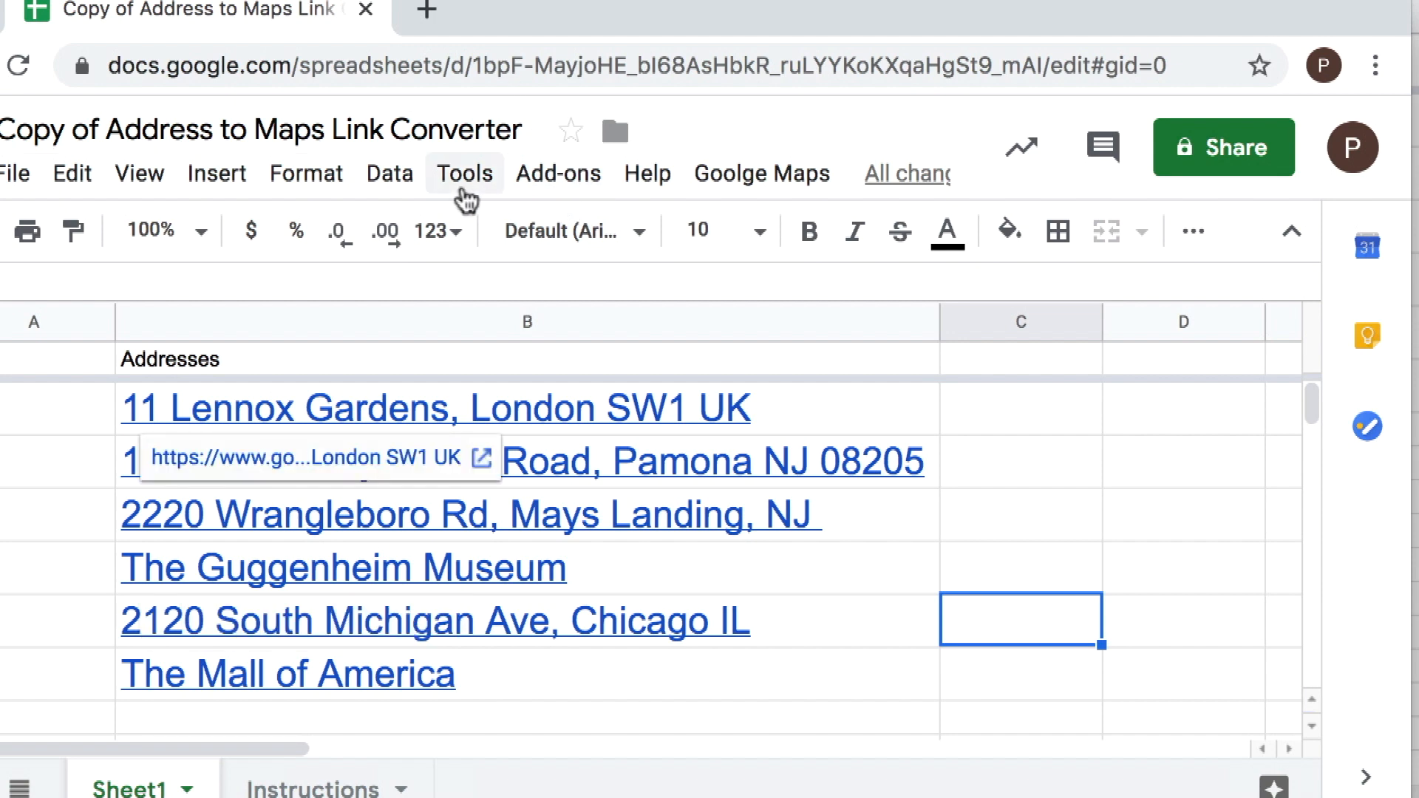
{"action": "mouse_move", "coordinate": [405, 191]}
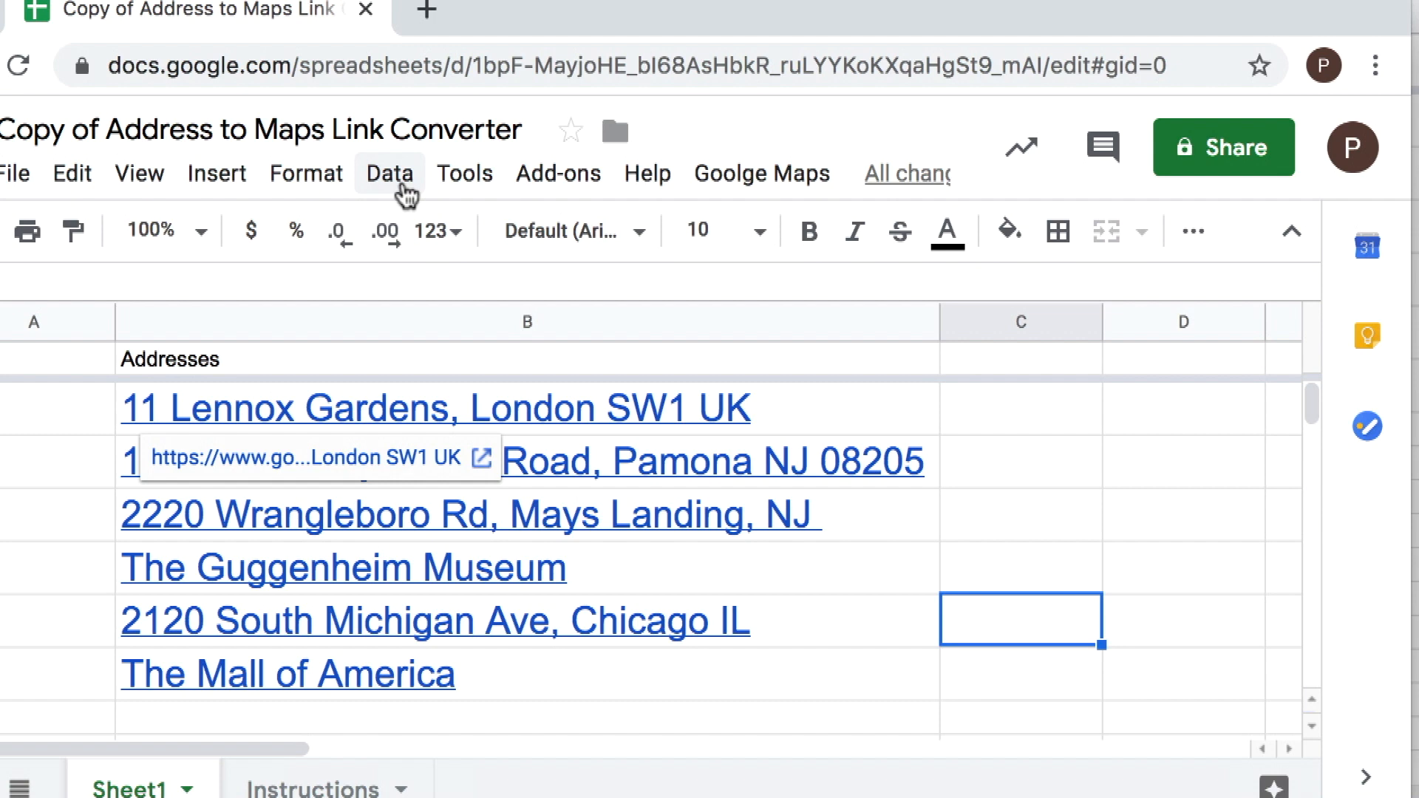
{"action": "left_click", "coordinate": [464, 173]}
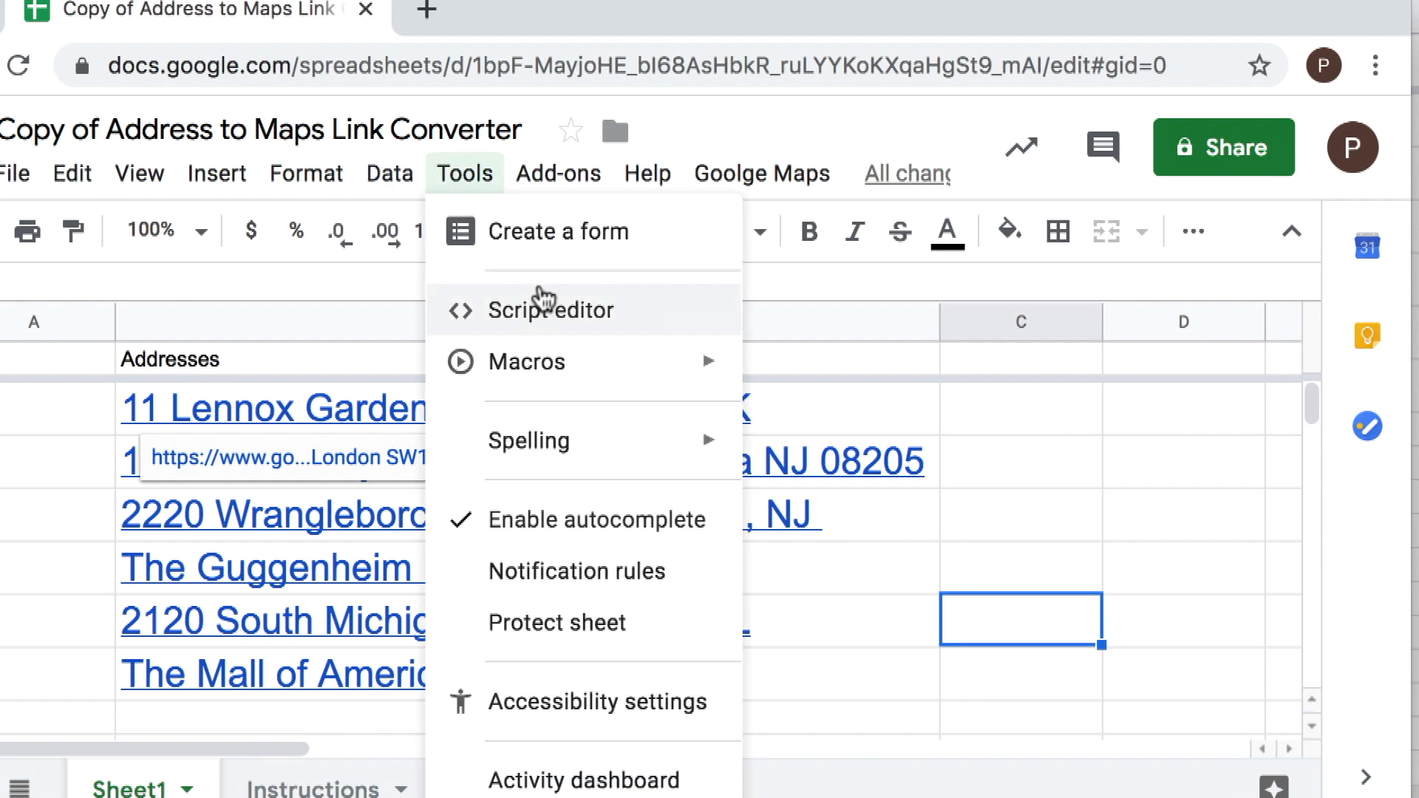
Step: Review Code.gs in the script editor, highlighting the HYPERLINK formula loop
{"action": "left_click", "coordinate": [550, 310]}
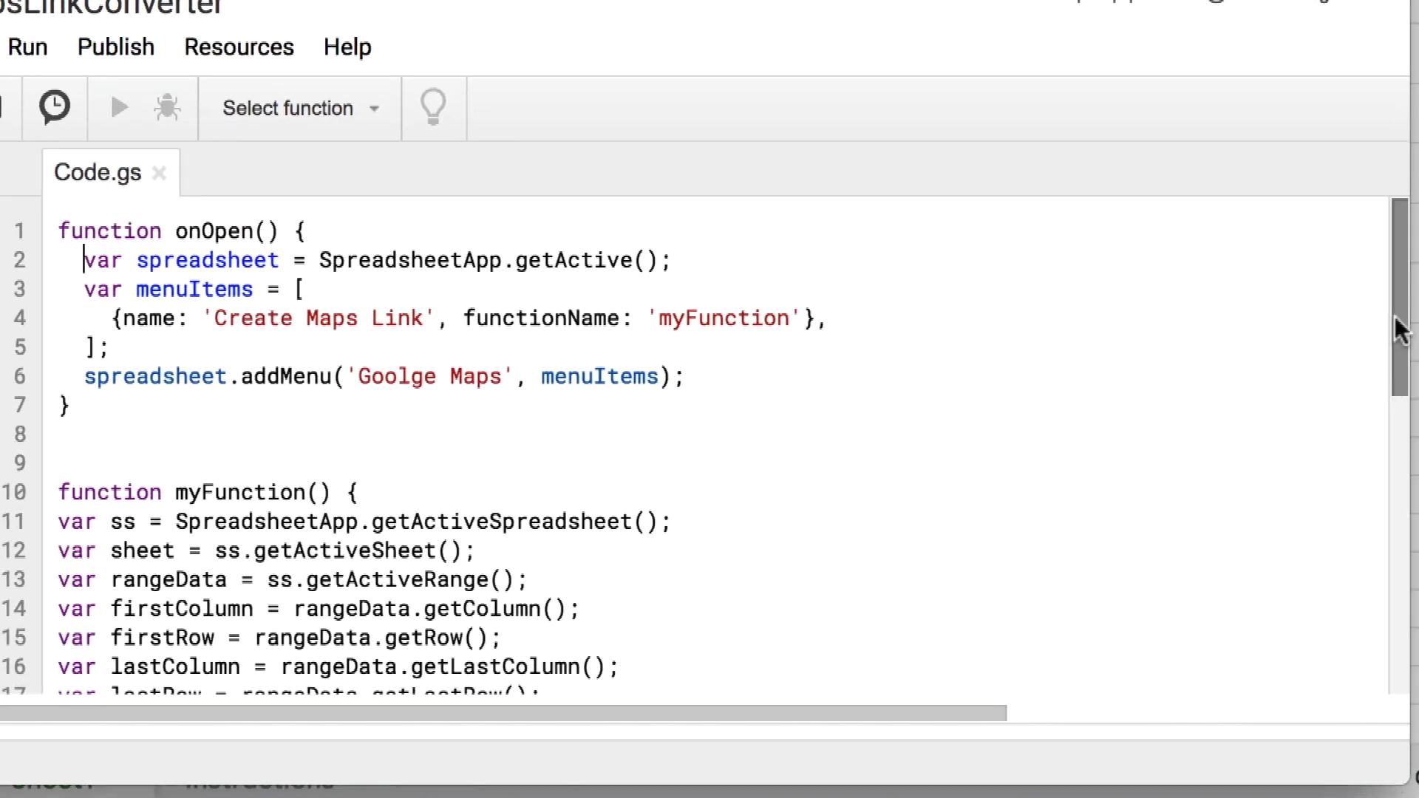
{"action": "scroll", "scroll_direction": "down", "scroll_amount": 3}
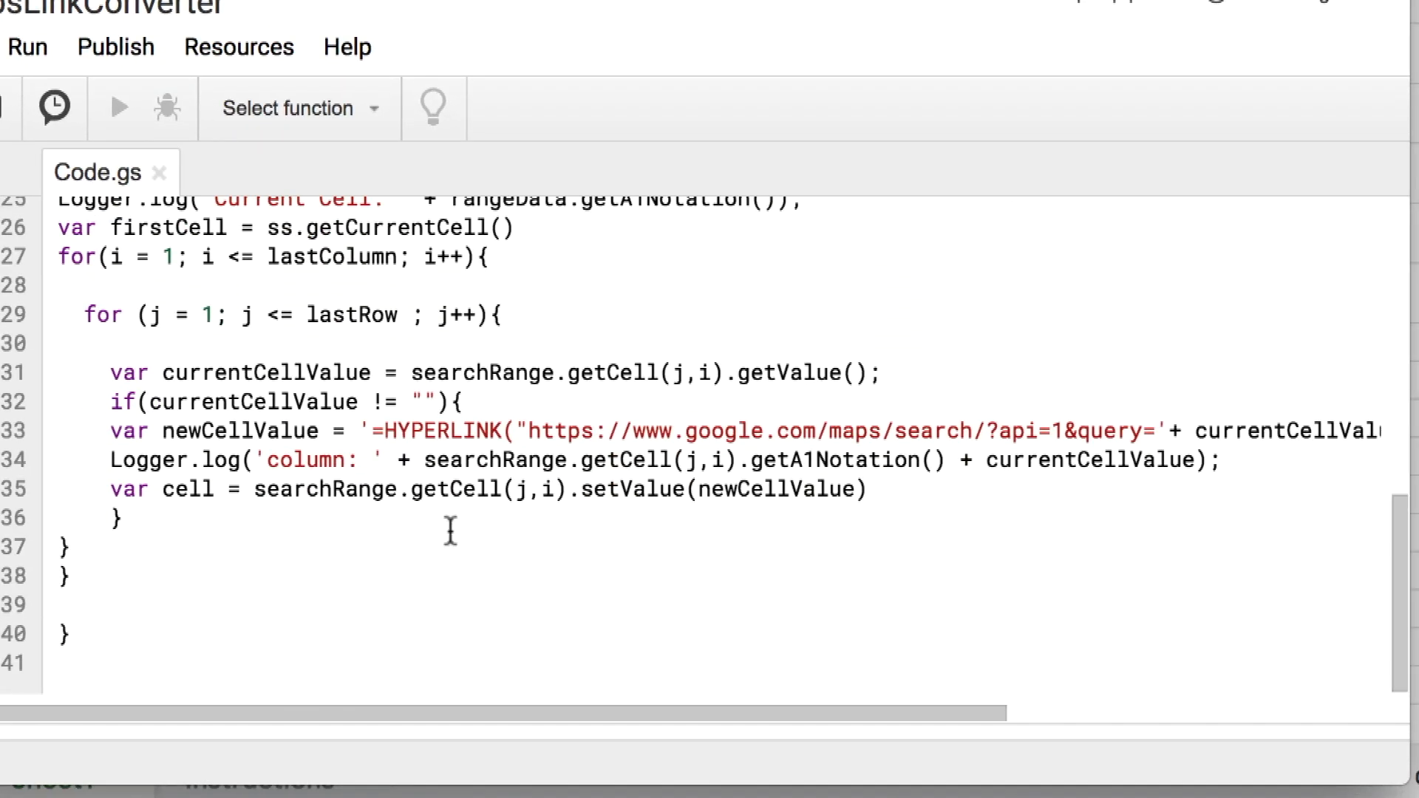
{"action": "left_click_drag", "start_coordinate": [380, 431], "coordinate": [1067, 430]}
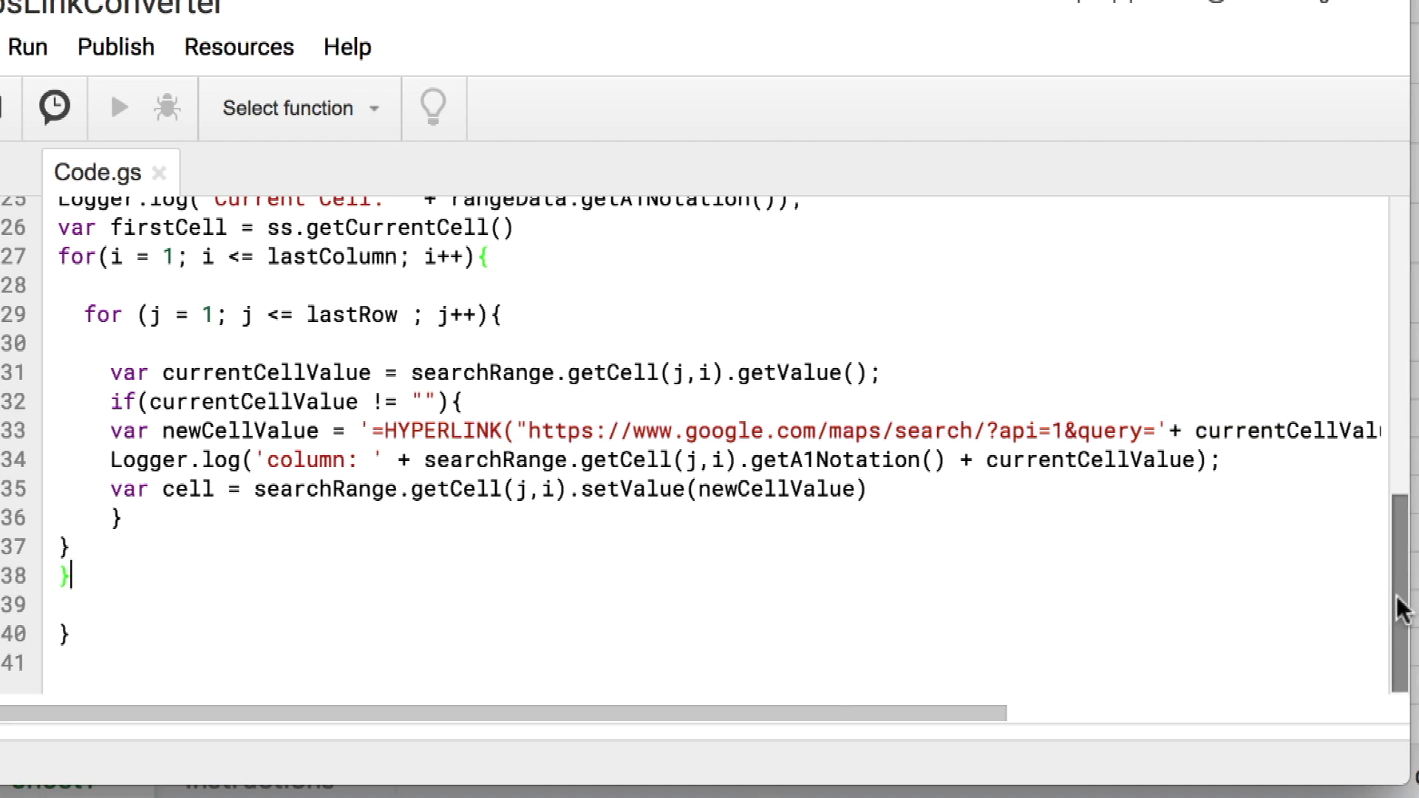
{"action": "scroll", "scroll_direction": "up", "scroll_amount": 3}
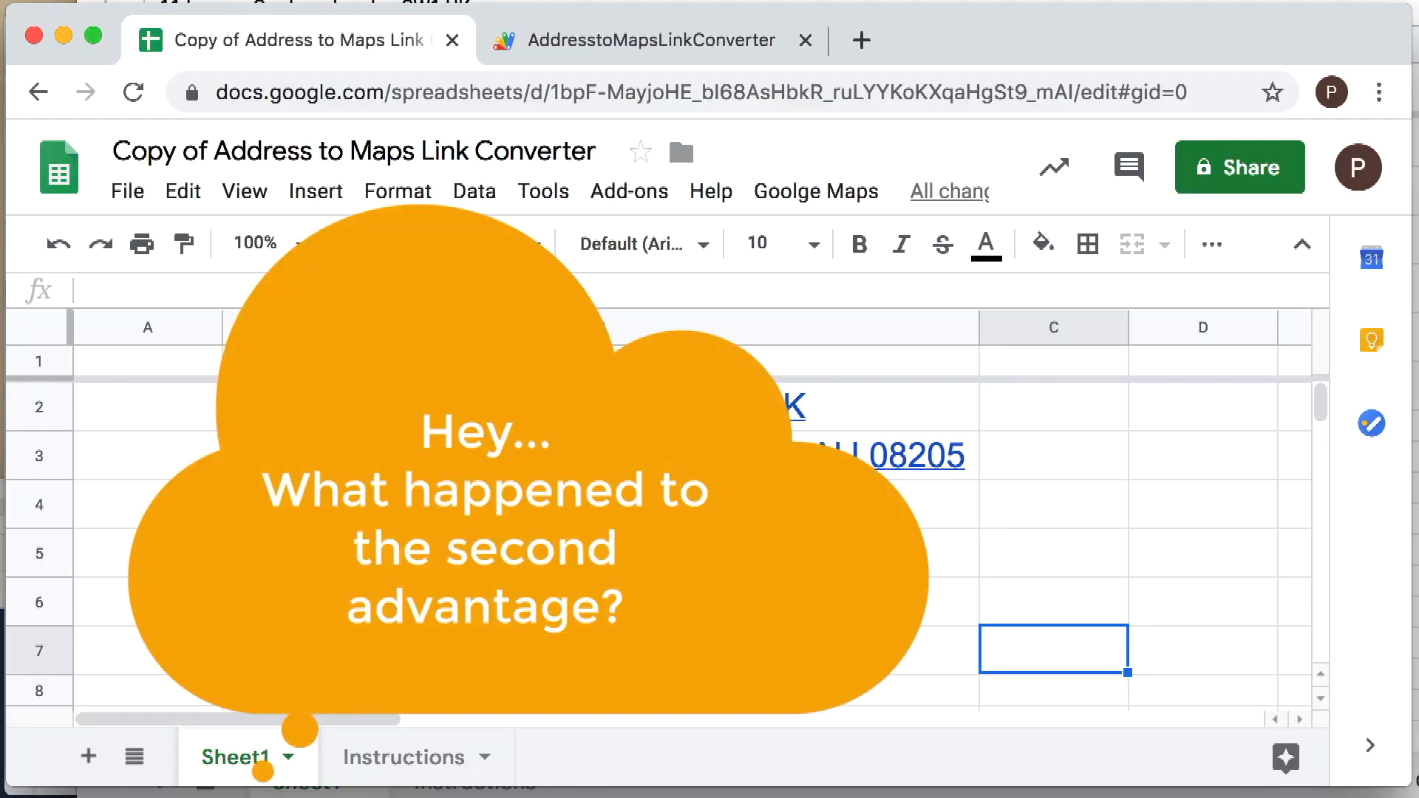
{"action": "mouse_move", "coordinate": [1159, 627]}
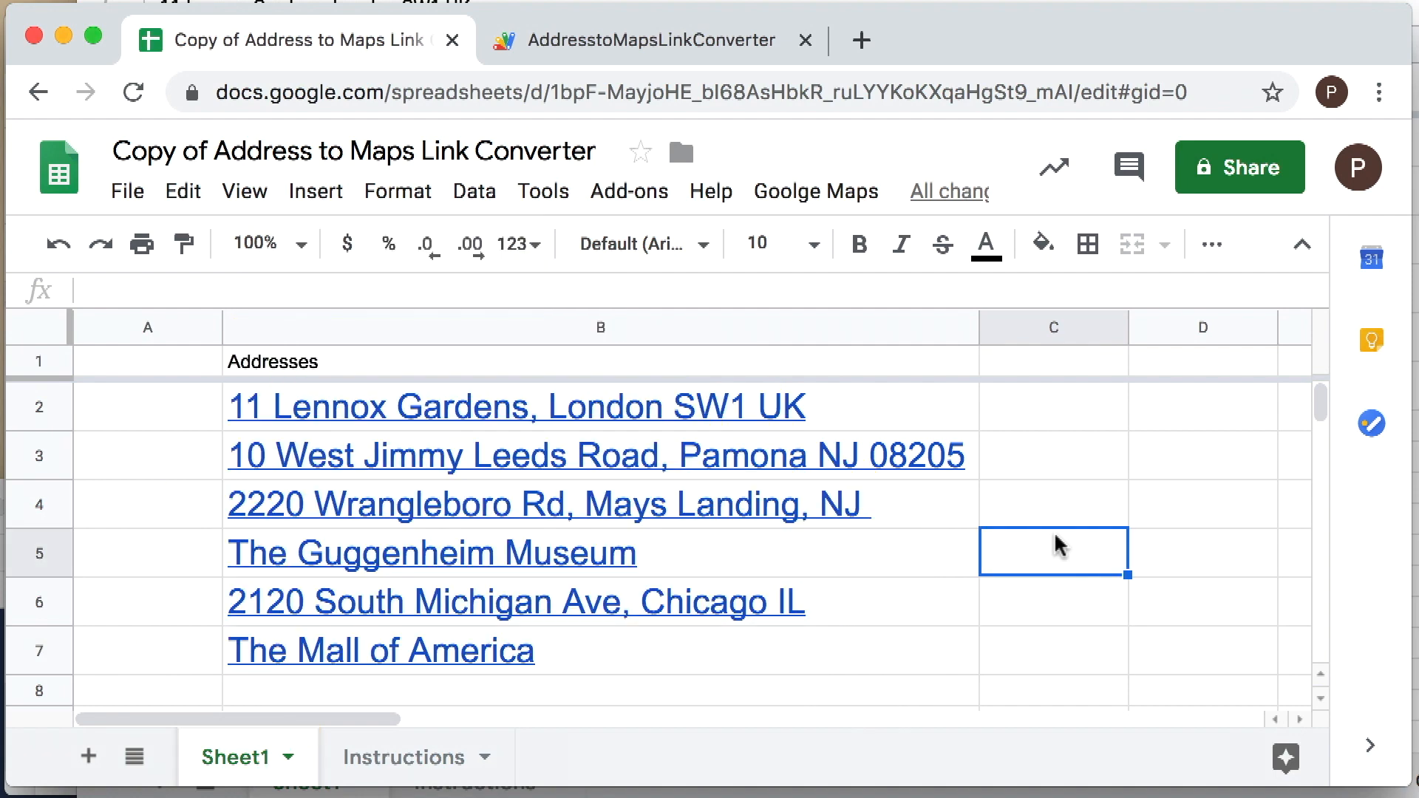
{"action": "mouse_move", "coordinate": [1052, 537]}
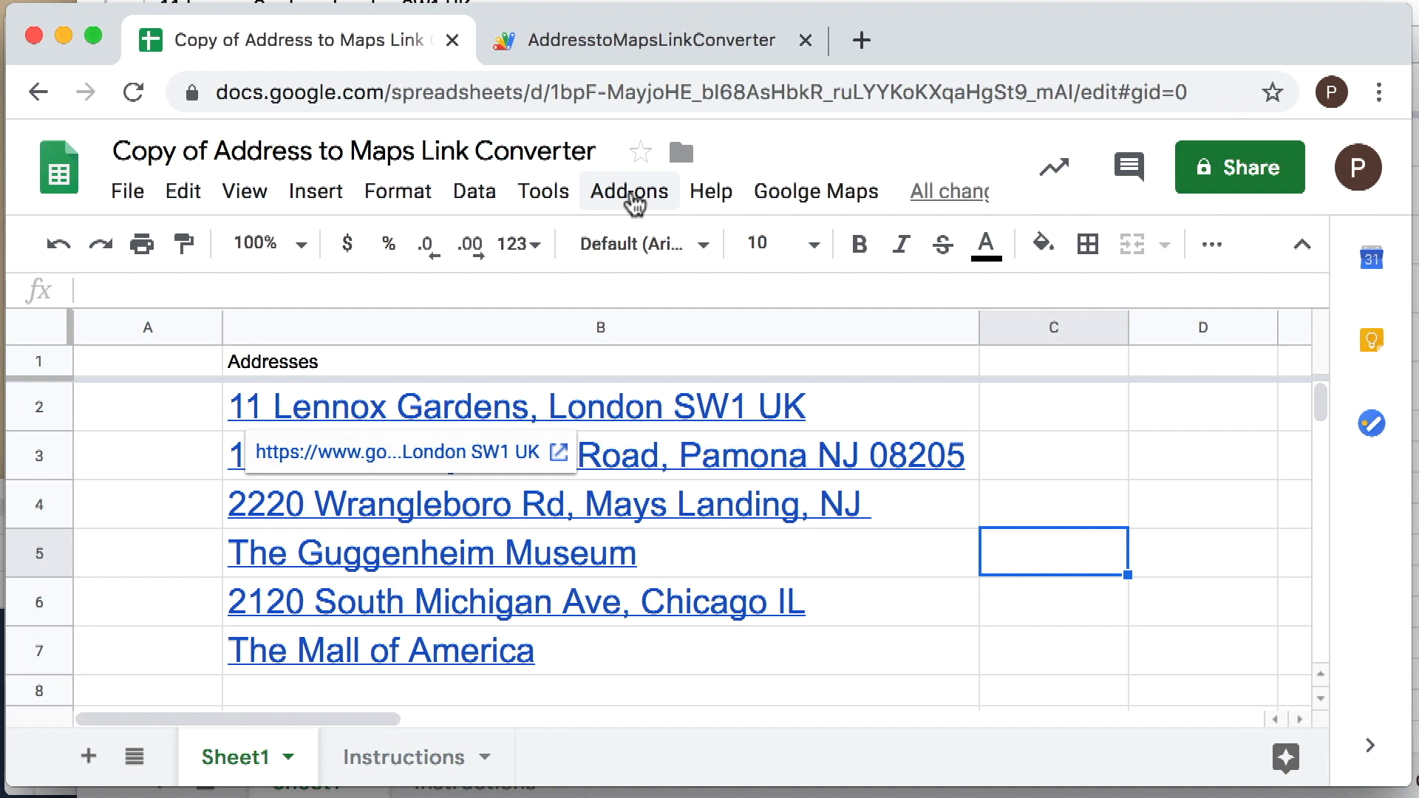
{"action": "mouse_move", "coordinate": [656, 199]}
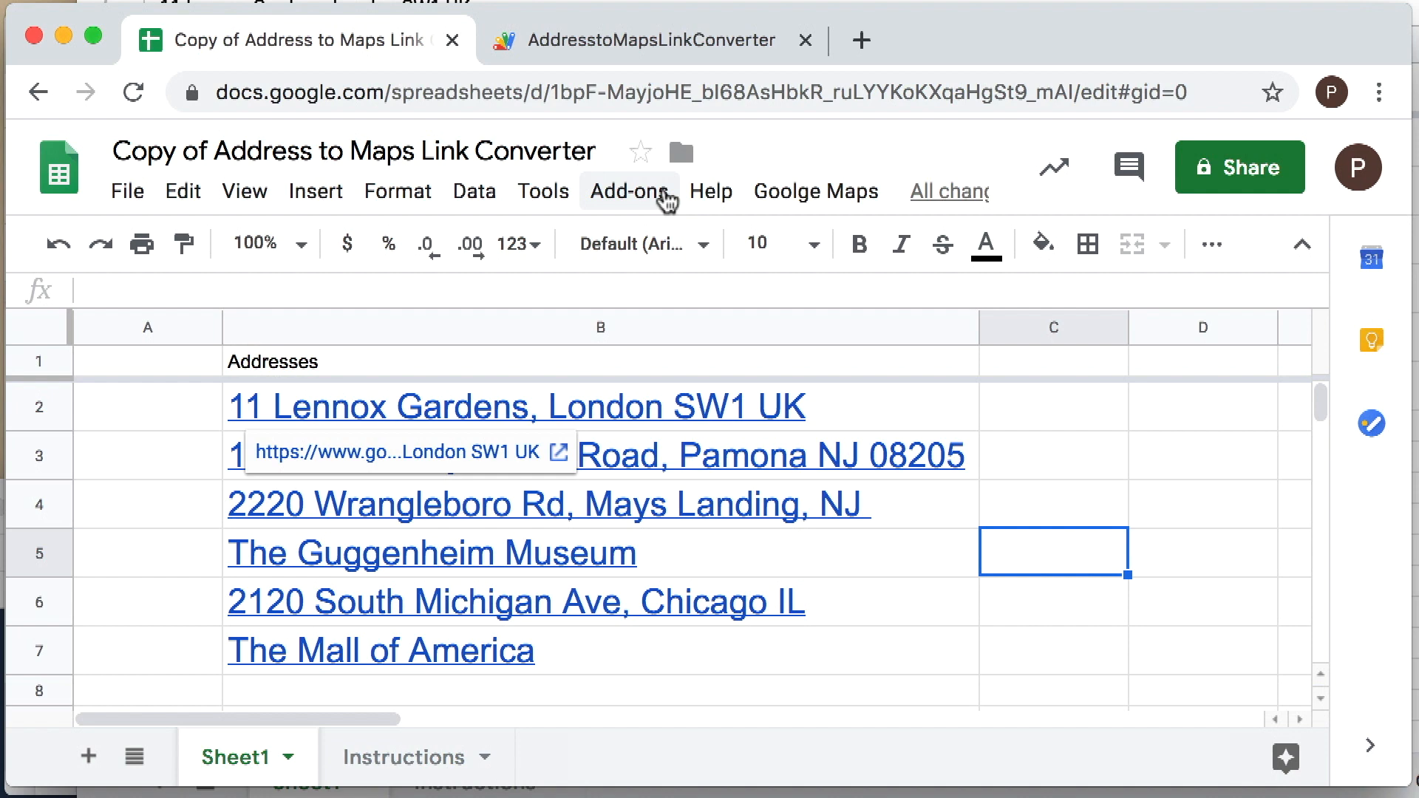
{"action": "left_click", "coordinate": [1052, 613]}
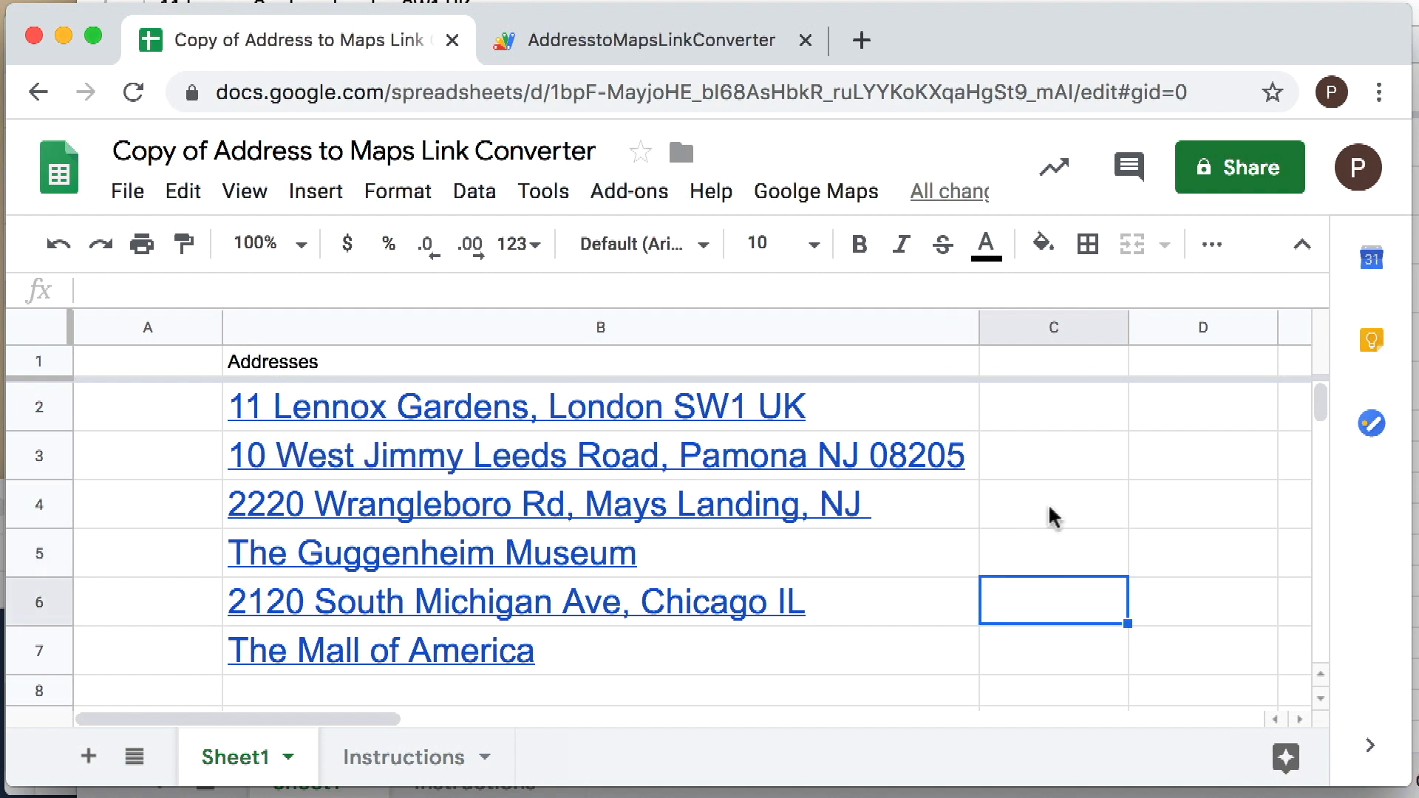
{"action": "mouse_move", "coordinate": [1048, 426]}
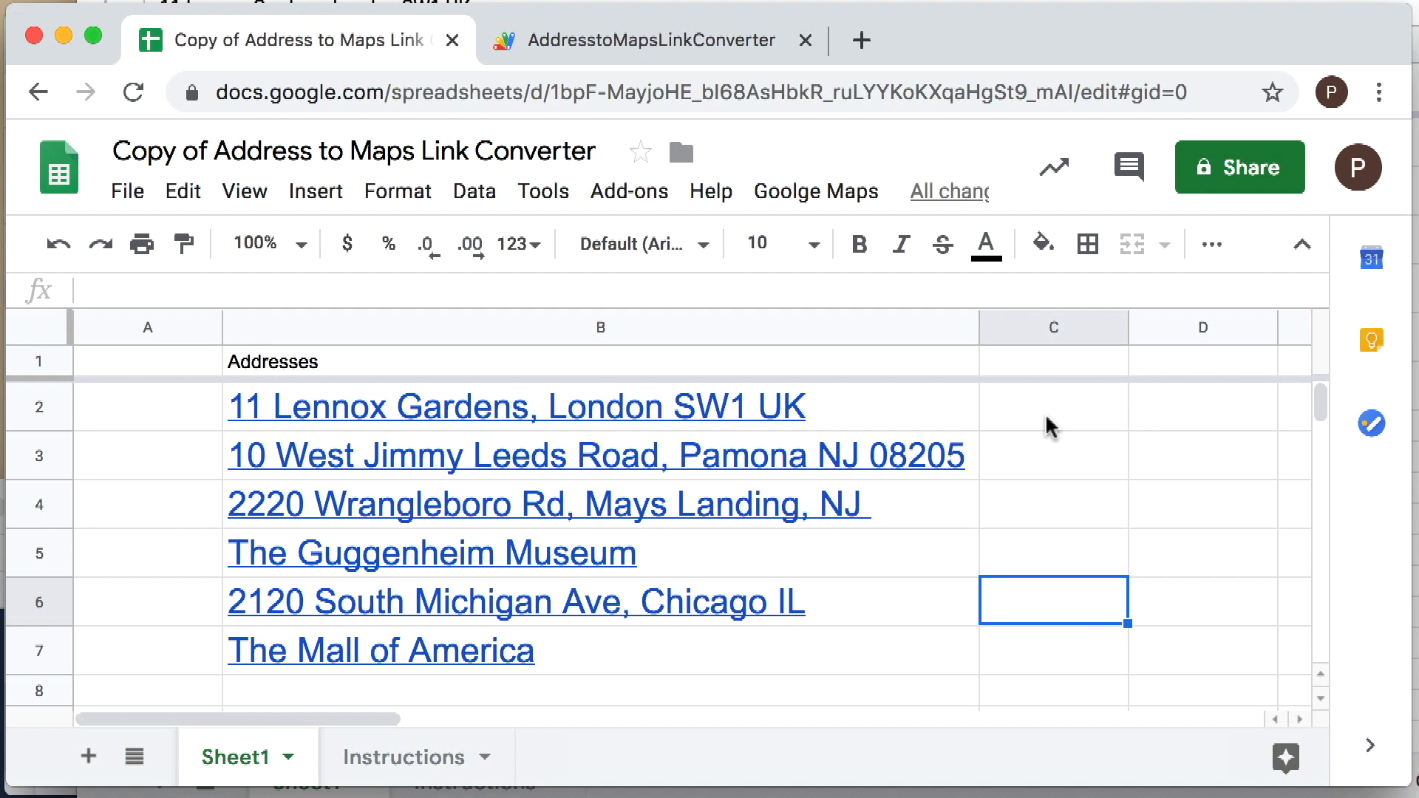